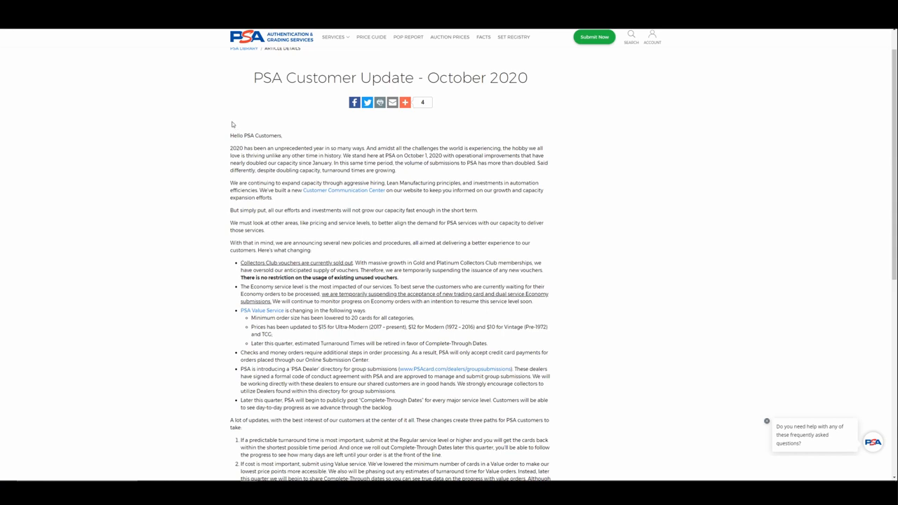
Reach PSA's October 2020 service-changes announcement and scroll into its directory items.
{"action": "left_click", "coordinate": [405, 103]}
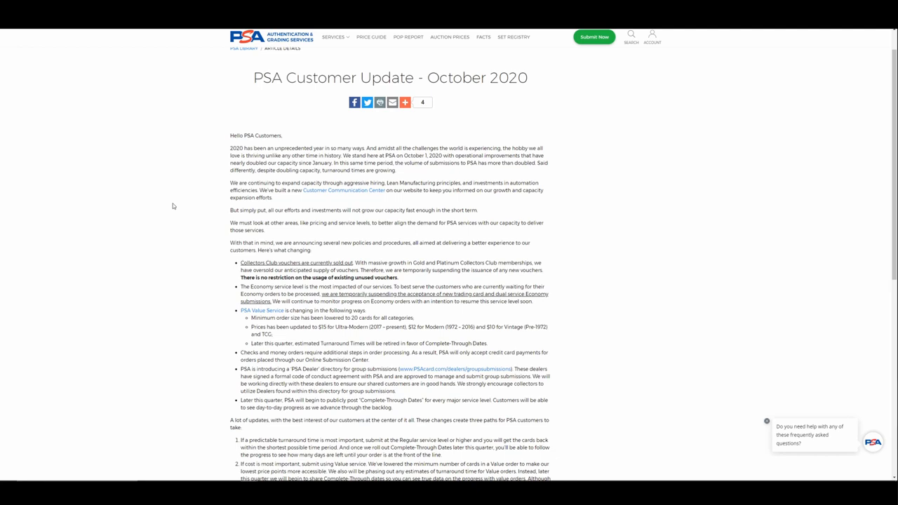
{"action": "scroll", "scroll_direction": "down", "scroll_amount": 3}
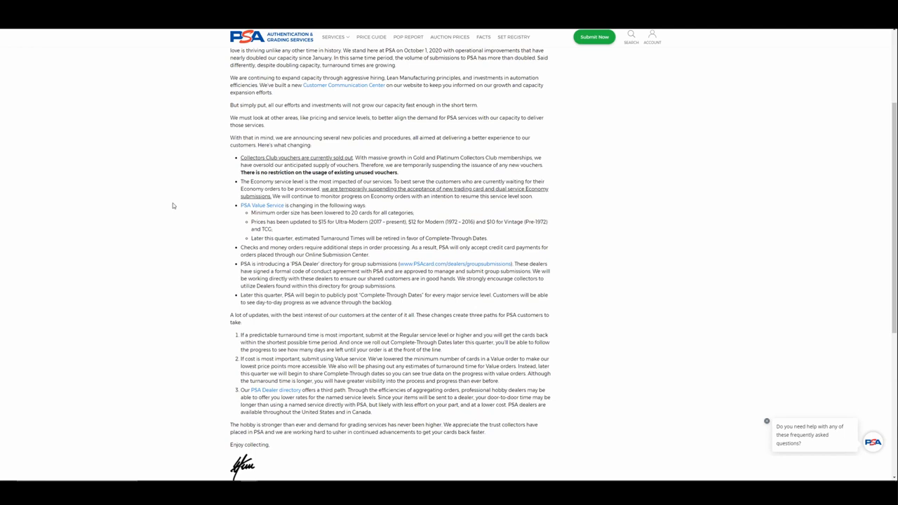
{"action": "mouse_move", "coordinate": [489, 253]}
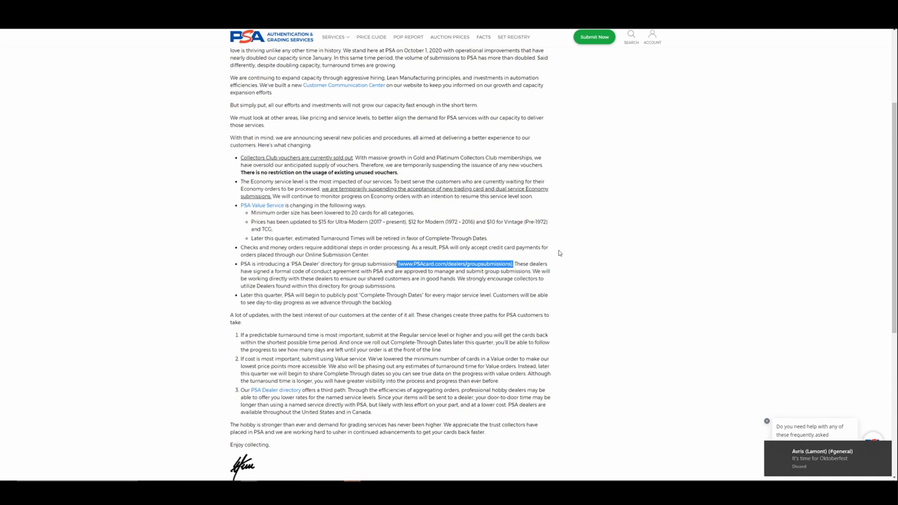
{"action": "mouse_move", "coordinate": [559, 253]}
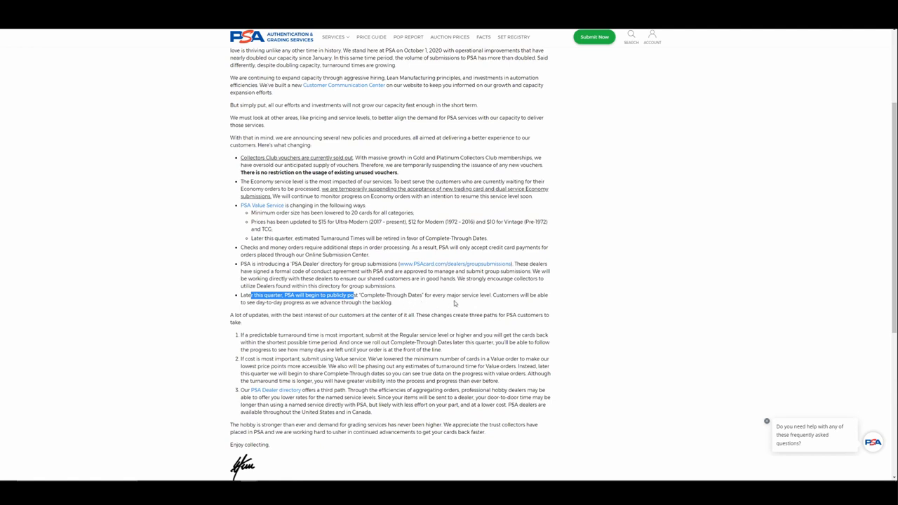
{"action": "mouse_move", "coordinate": [454, 303]}
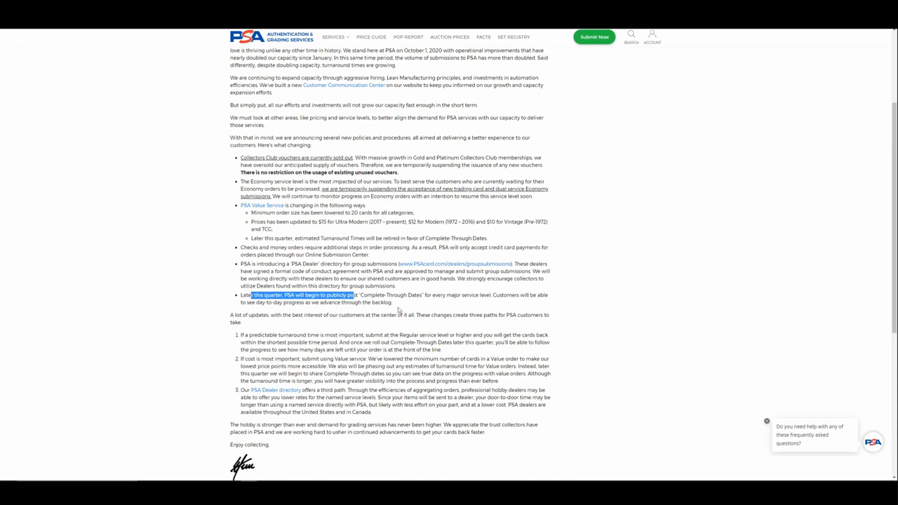
{"action": "mouse_move", "coordinate": [329, 323]}
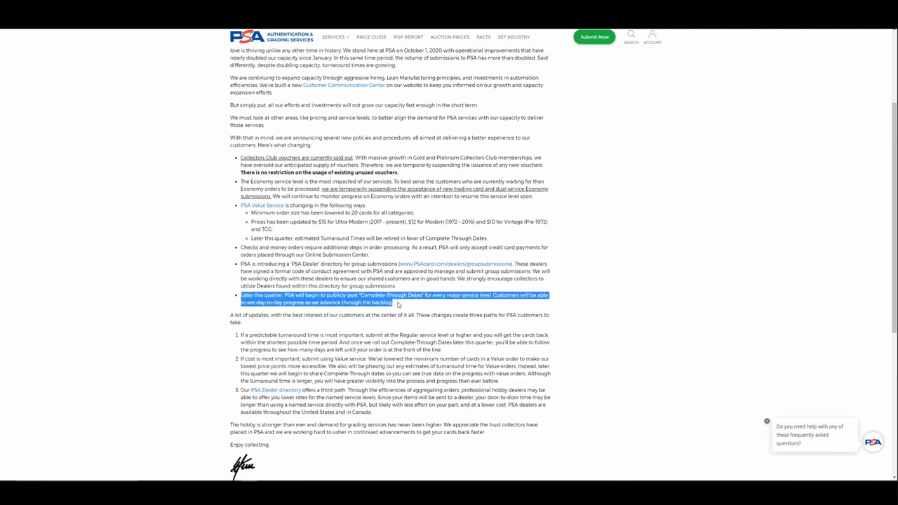
{"action": "left_click", "coordinate": [396, 306]}
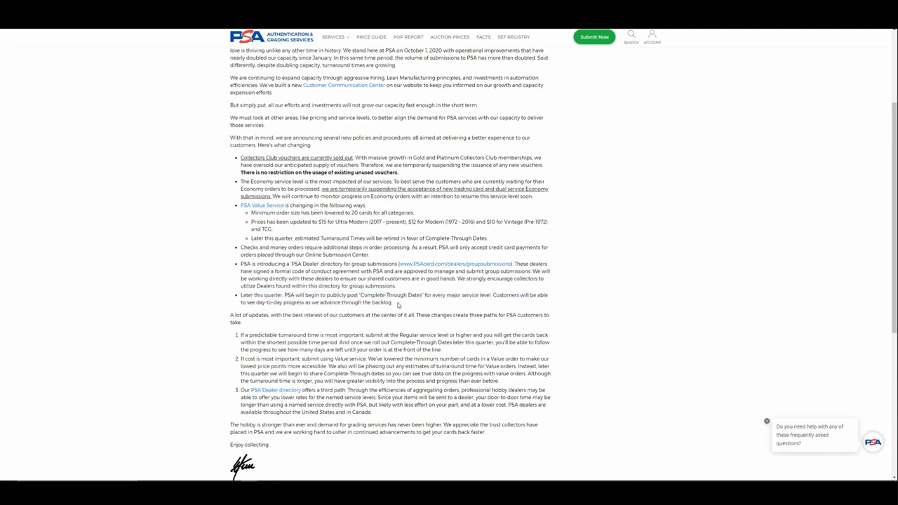
{"action": "mouse_move", "coordinate": [396, 306]}
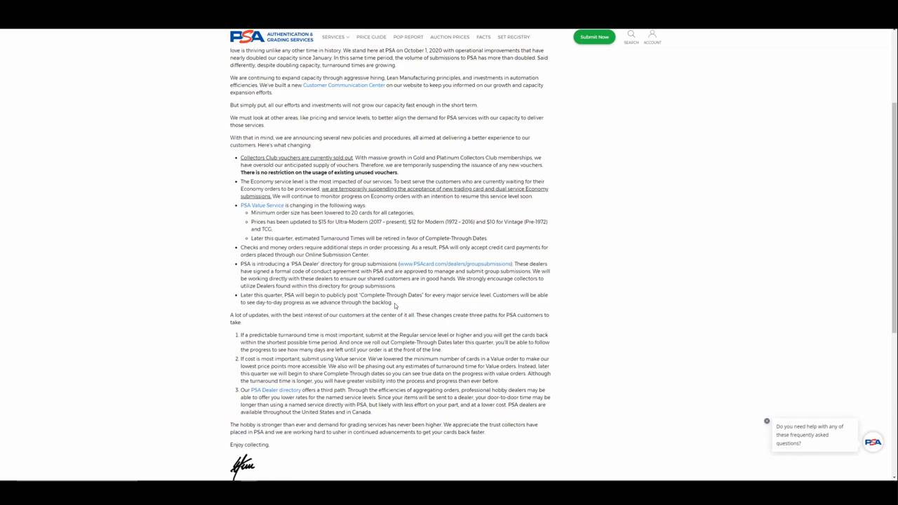
{"action": "mouse_move", "coordinate": [407, 303]}
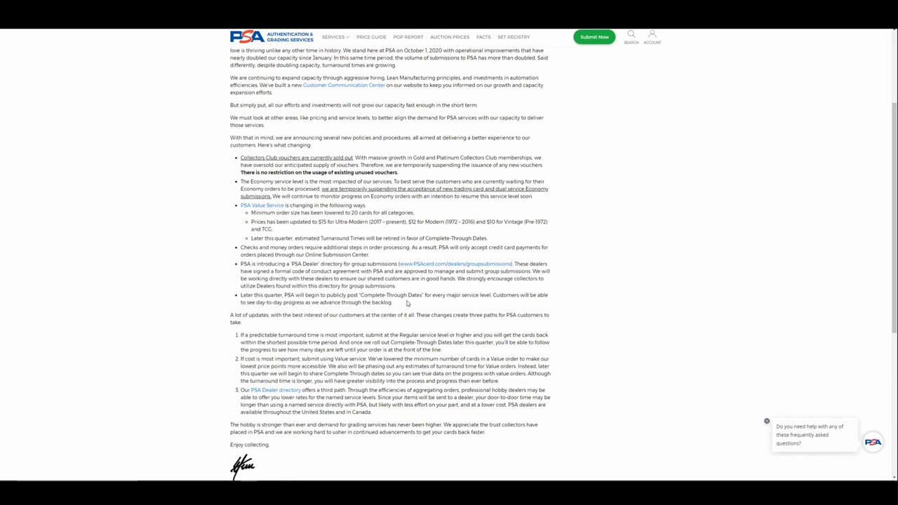
{"action": "mouse_move", "coordinate": [407, 303]}
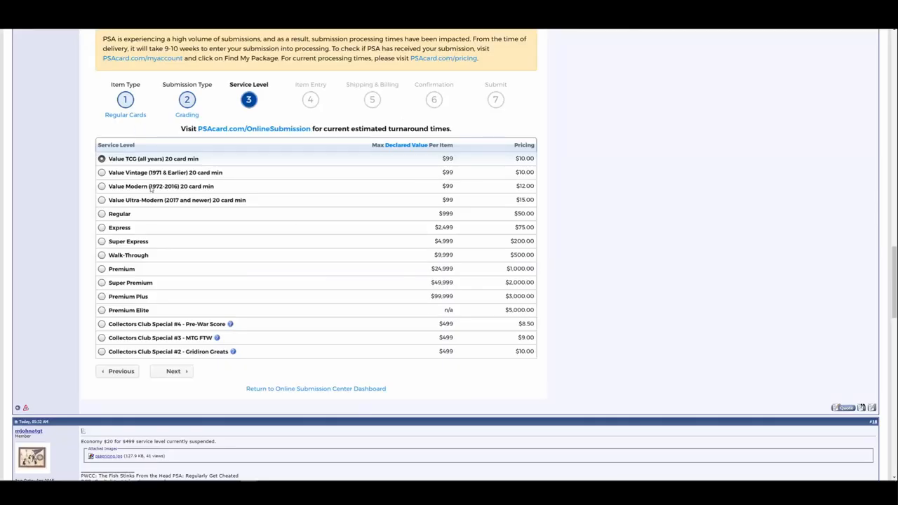
{"action": "mouse_move", "coordinate": [171, 216]}
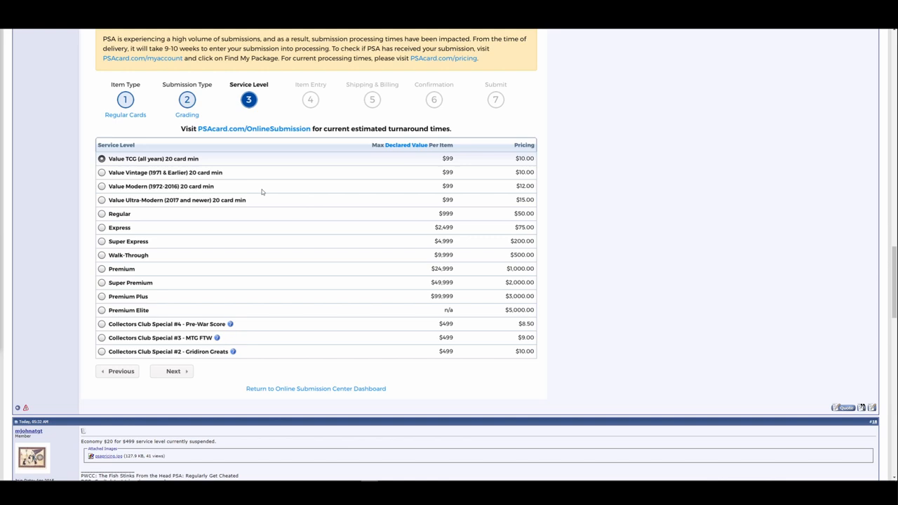
{"action": "mouse_move", "coordinate": [520, 205]}
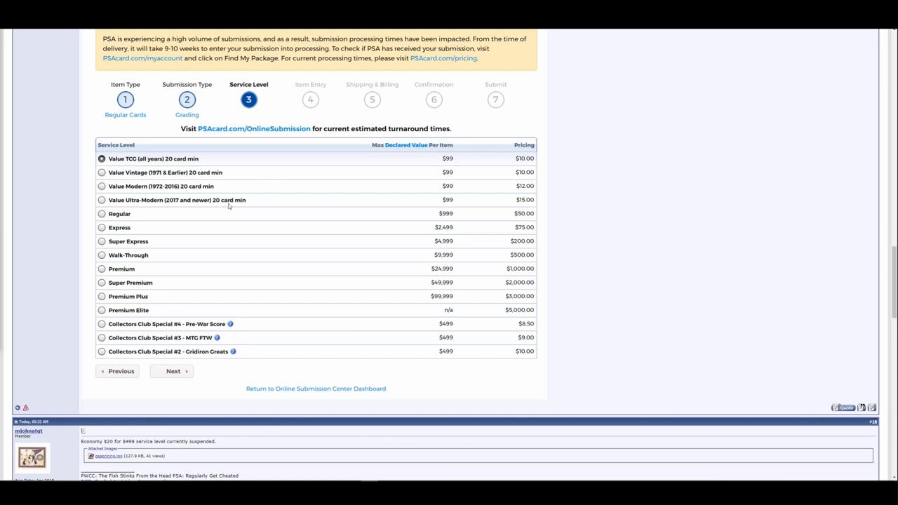
{"action": "mouse_move", "coordinate": [517, 211]}
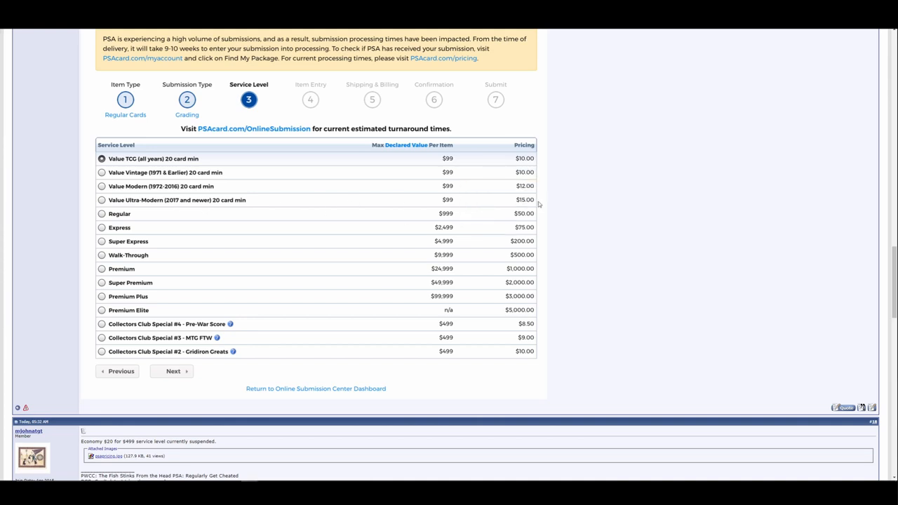
{"action": "mouse_move", "coordinate": [456, 202]}
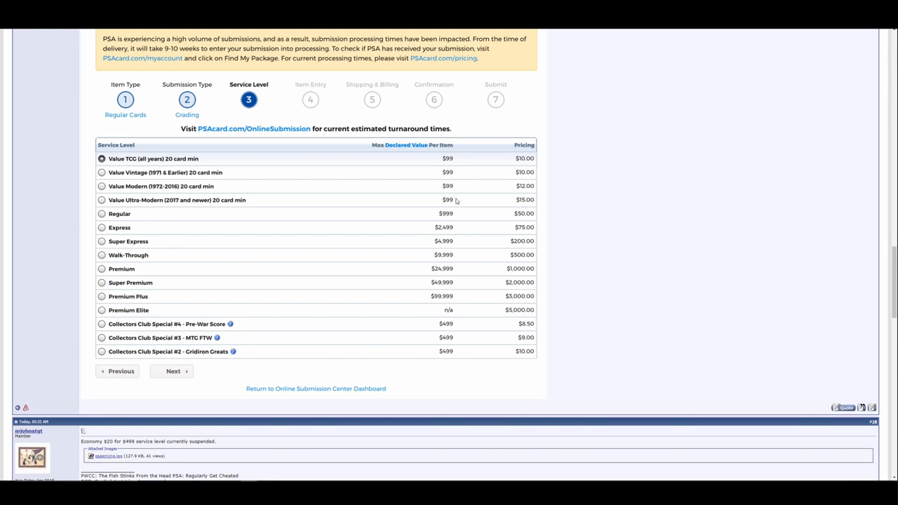
{"action": "mouse_move", "coordinate": [503, 213]}
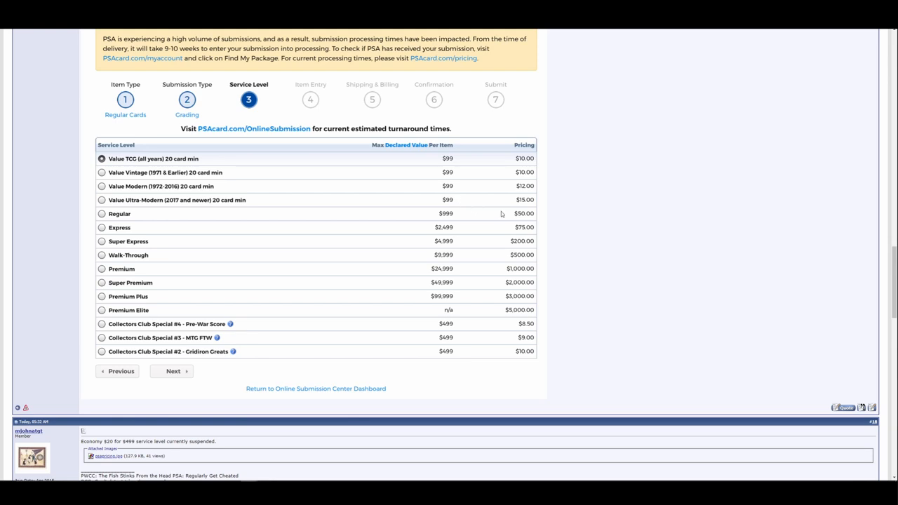
{"action": "mouse_move", "coordinate": [466, 216]}
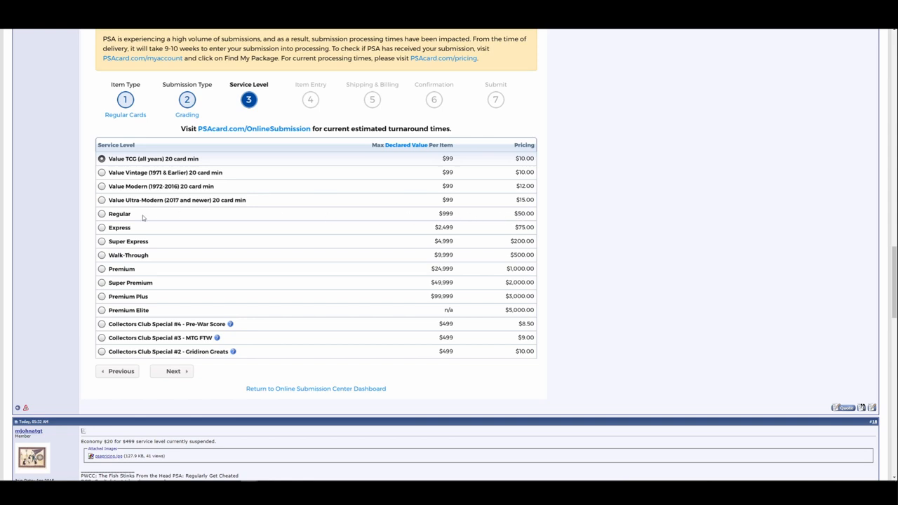
{"action": "mouse_move", "coordinate": [143, 219]}
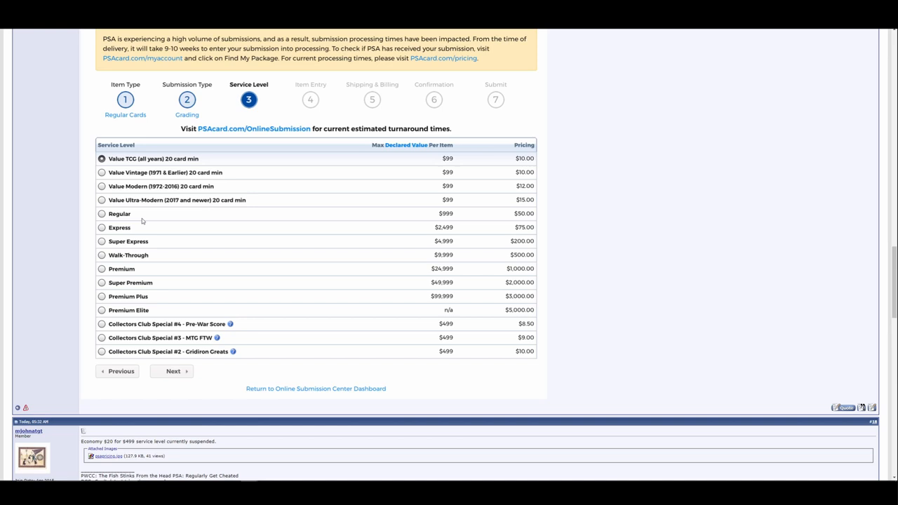
{"action": "mouse_move", "coordinate": [527, 207]}
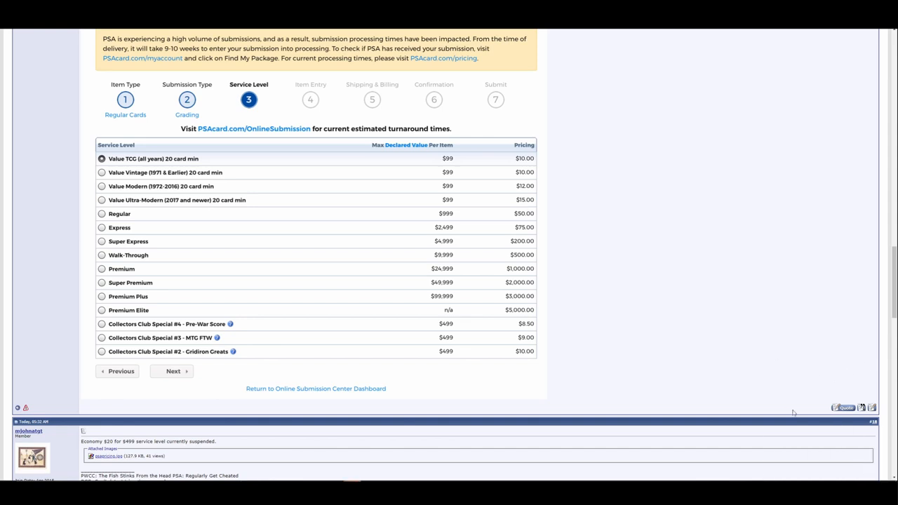
{"action": "mouse_move", "coordinate": [148, 362]}
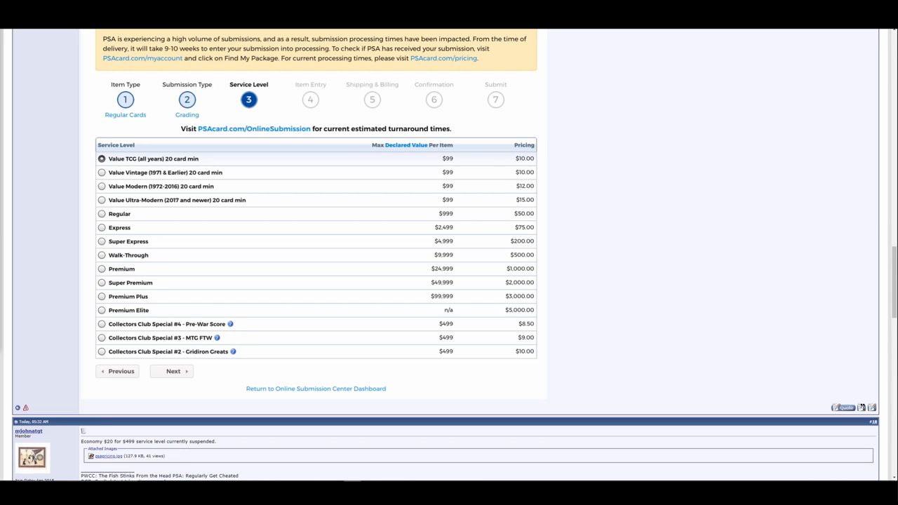
{"action": "mouse_move", "coordinate": [202, 231]}
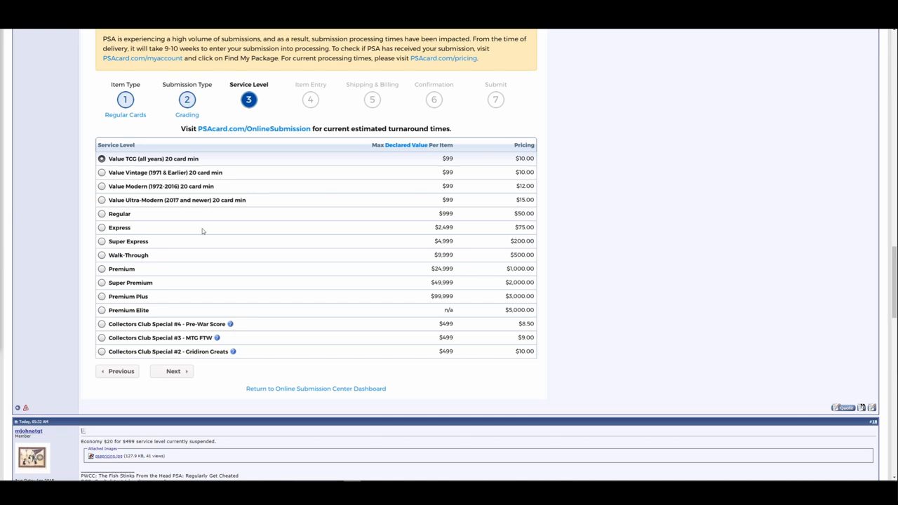
{"action": "mouse_move", "coordinate": [808, 247]}
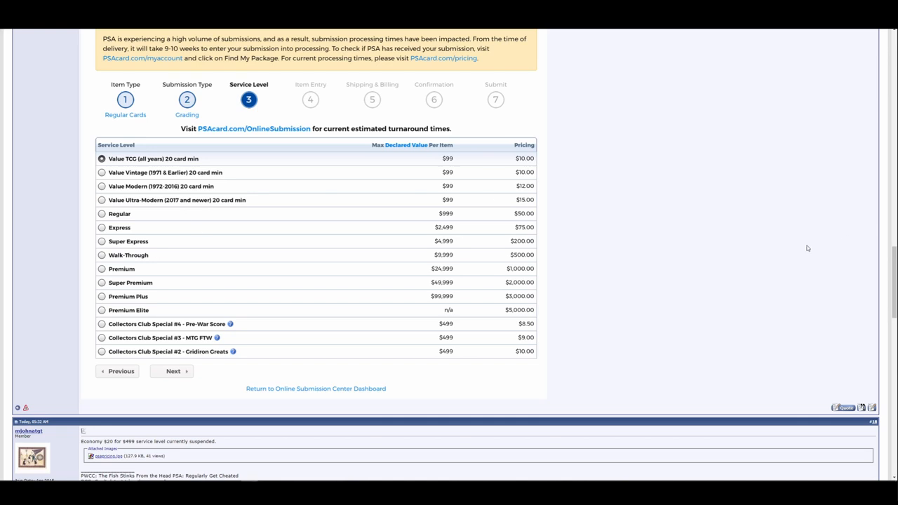
{"action": "mouse_move", "coordinate": [612, 247]}
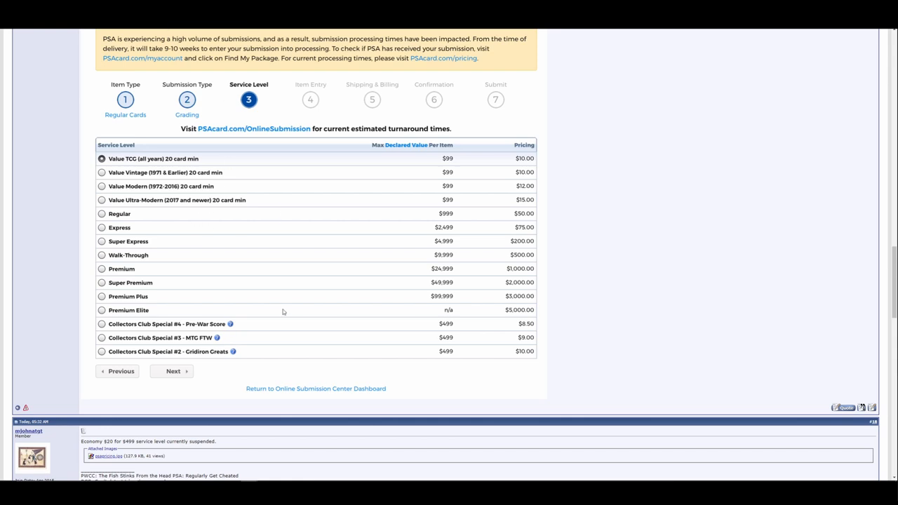
{"action": "mouse_move", "coordinate": [282, 313]}
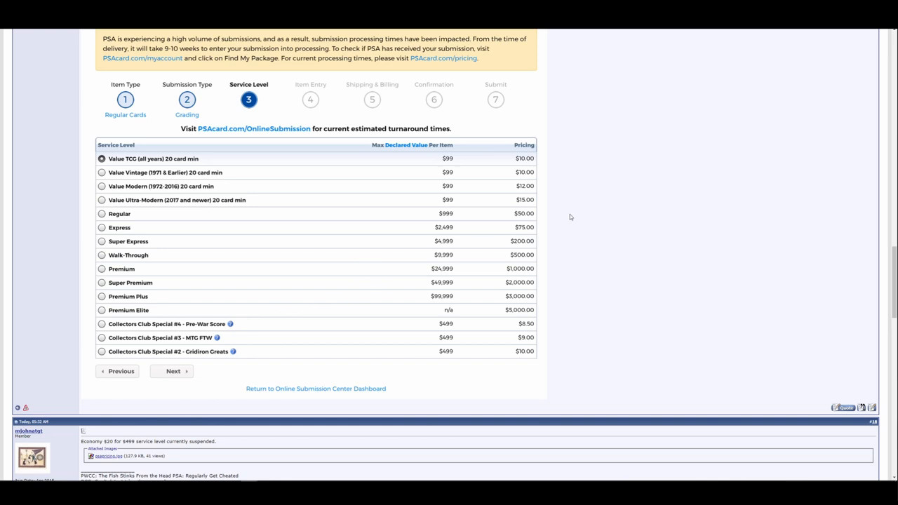
{"action": "mouse_move", "coordinate": [579, 219]}
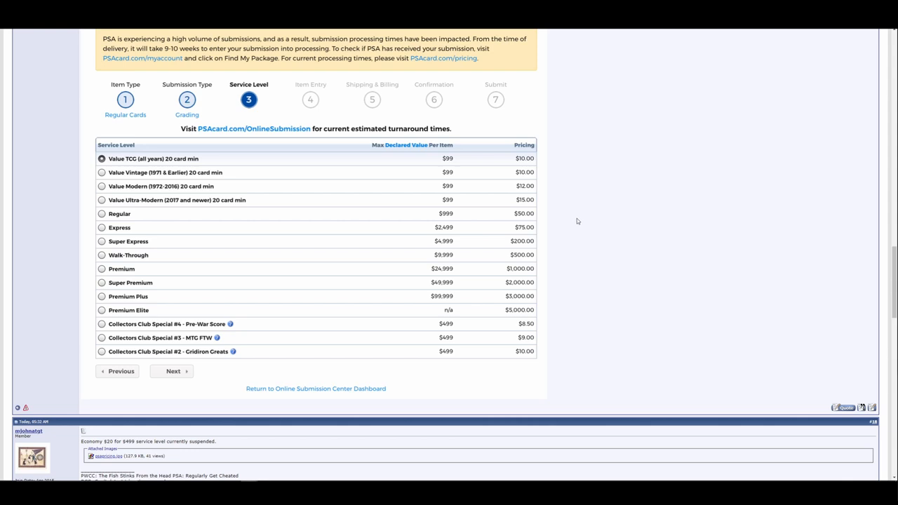
{"action": "mouse_move", "coordinate": [564, 230]}
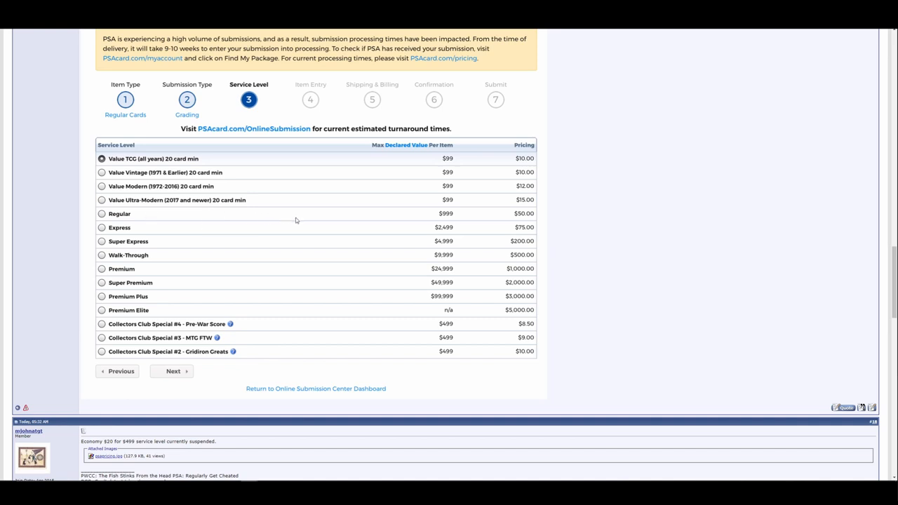
{"action": "mouse_move", "coordinate": [523, 216]}
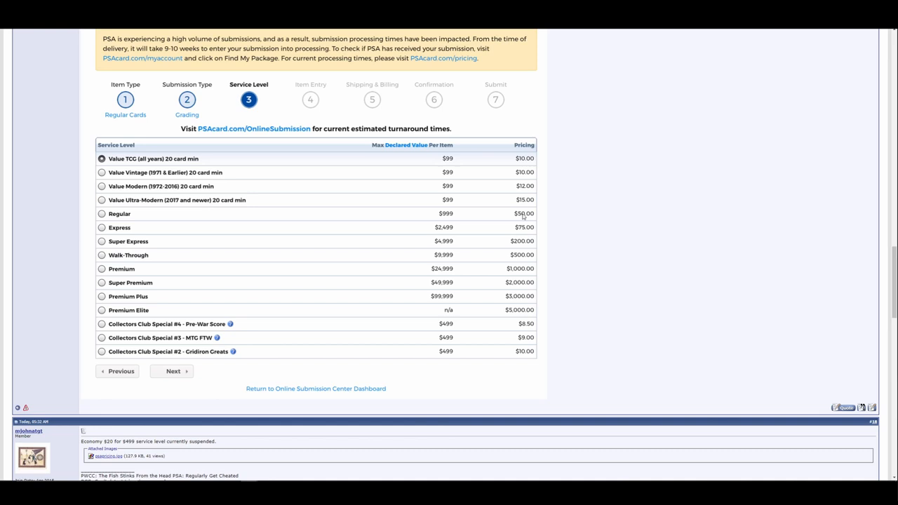
{"action": "mouse_move", "coordinate": [454, 219]}
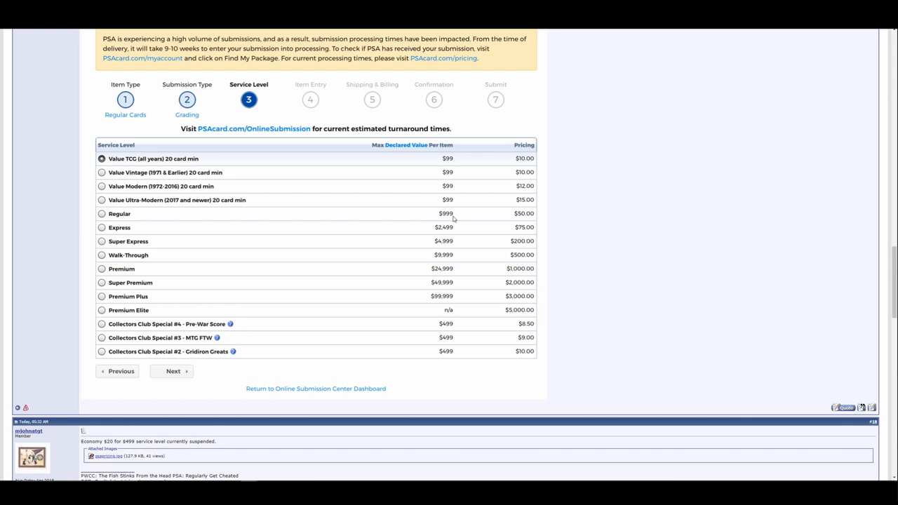
{"action": "mouse_move", "coordinate": [463, 236]}
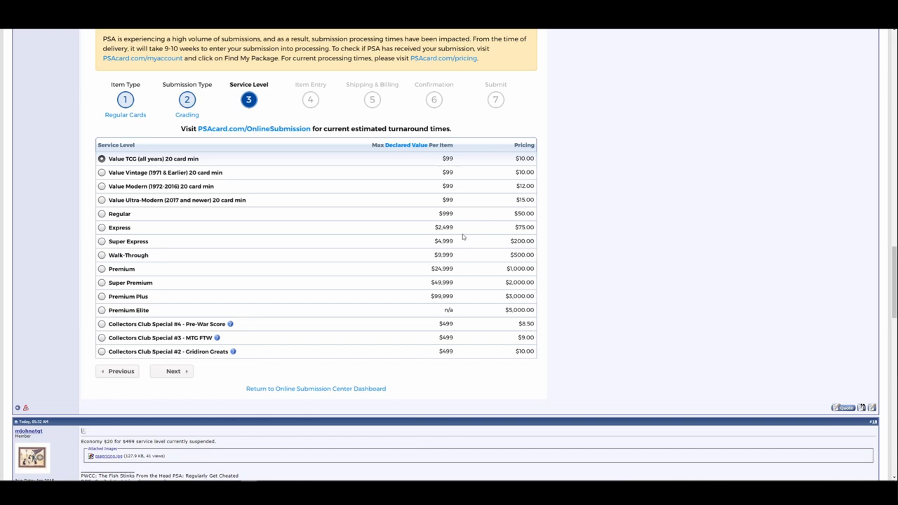
{"action": "mouse_move", "coordinate": [476, 247]}
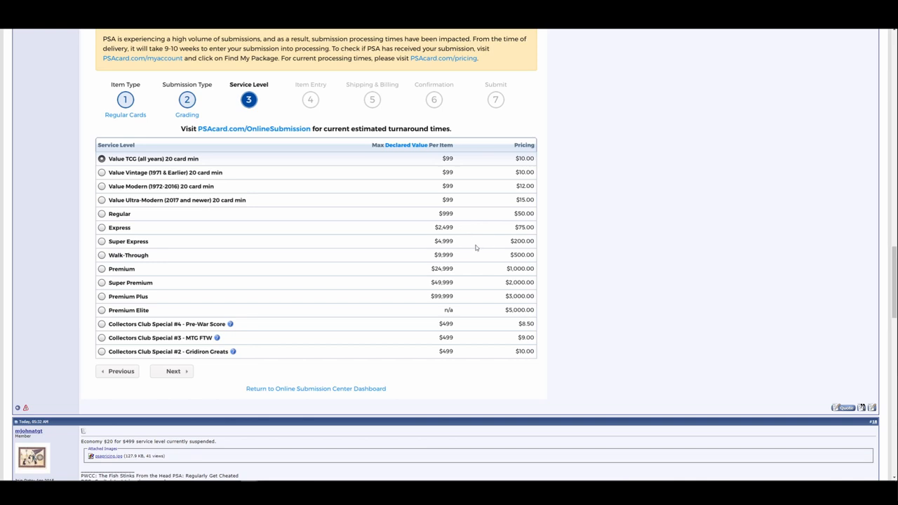
{"action": "mouse_move", "coordinate": [489, 250]}
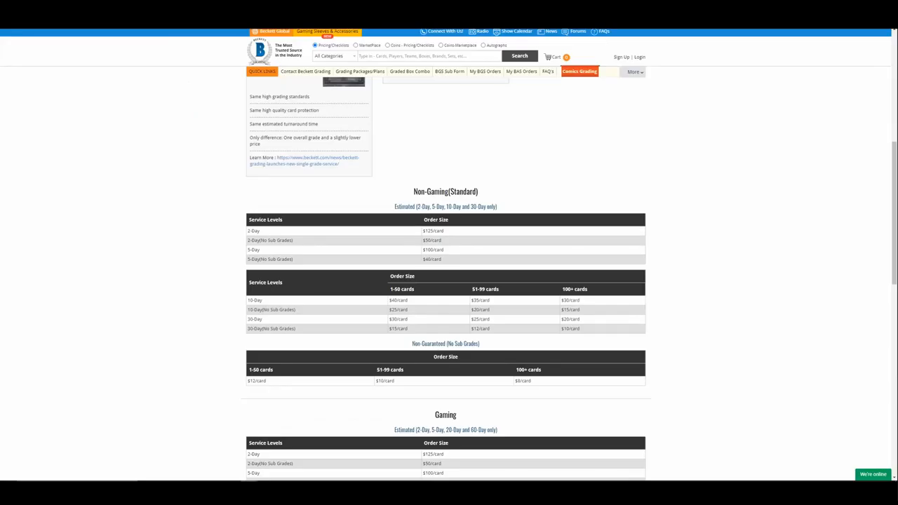
Scroll Beckett's Grading Packages page to the Non-Gaming (Standard) pricing tables and follow the turnaround link.
{"action": "scroll", "scroll_direction": "down", "scroll_amount": 3}
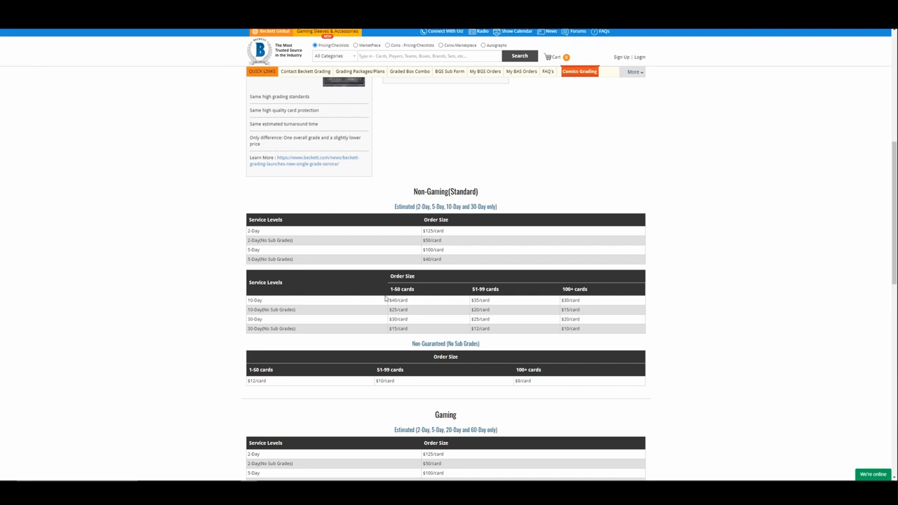
{"action": "mouse_move", "coordinate": [293, 320]}
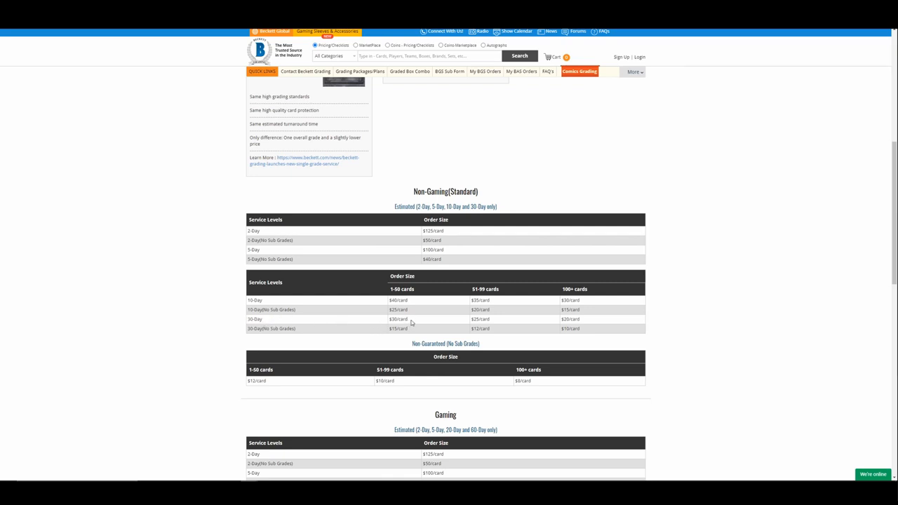
{"action": "double_click", "coordinate": [399, 318]}
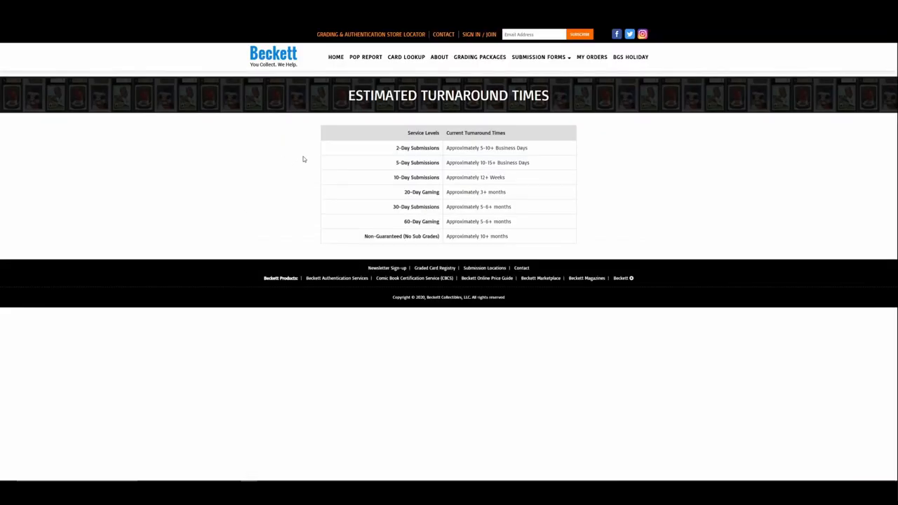
{"action": "mouse_move", "coordinate": [393, 212]}
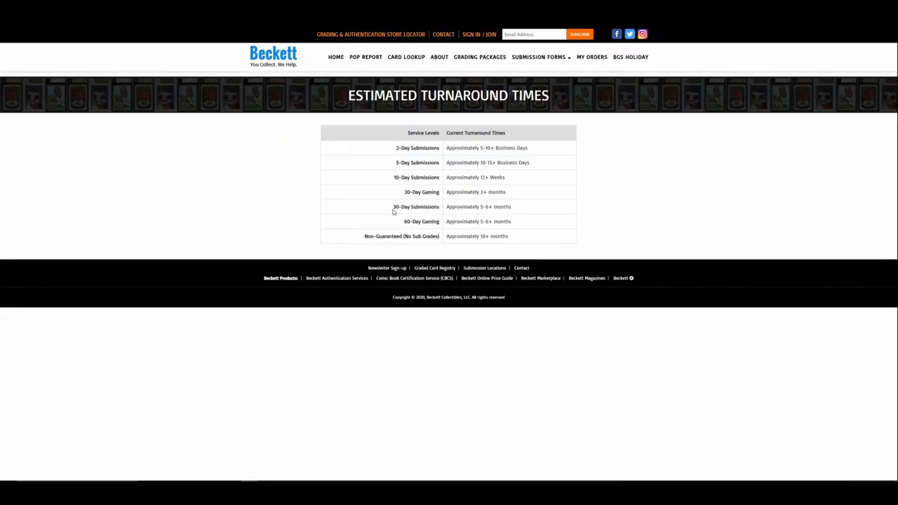
Select the Current Turnaround Times column on Beckett's Estimated Turnaround Times page.
{"action": "triple_click", "coordinate": [417, 206]}
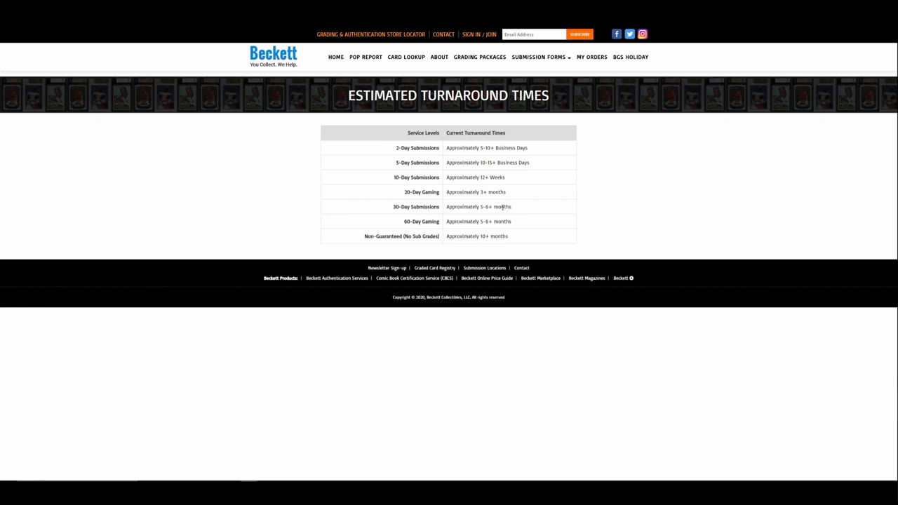
{"action": "mouse_move", "coordinate": [501, 210]}
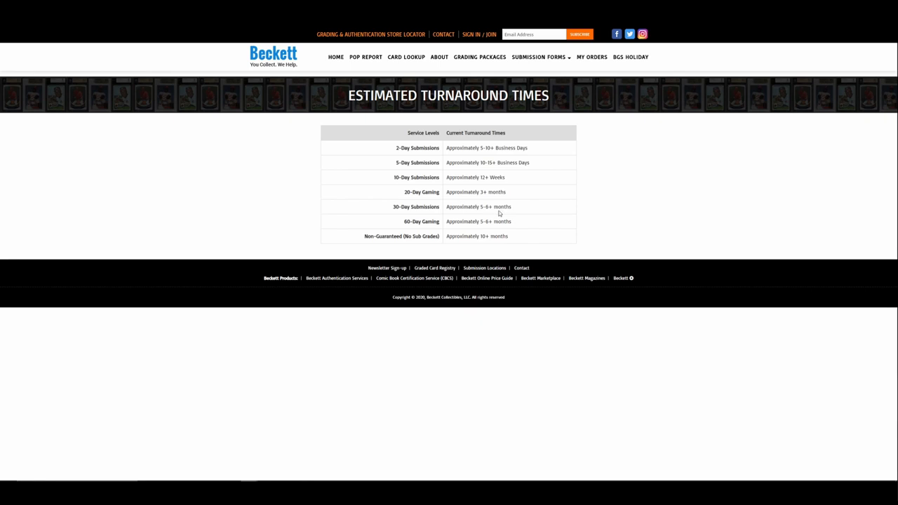
{"action": "mouse_move", "coordinate": [424, 188]}
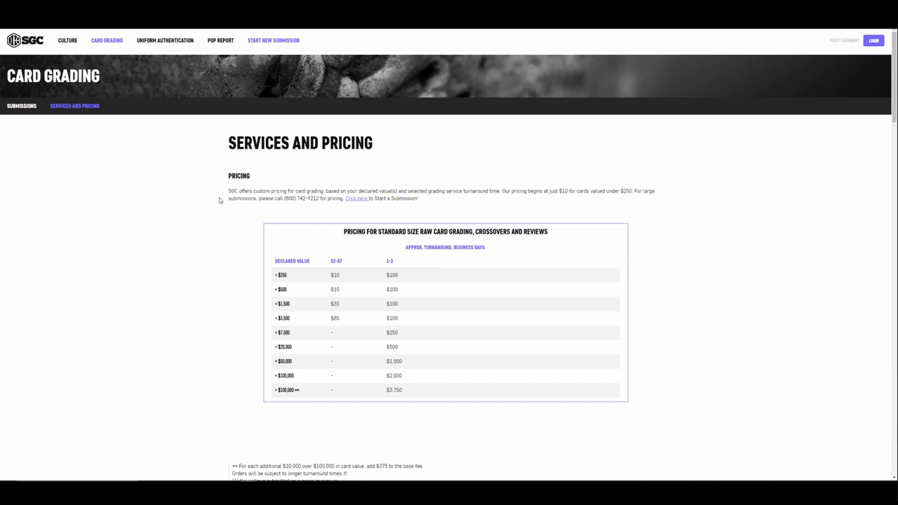
{"action": "scroll", "scroll_direction": "down", "scroll_amount": 3}
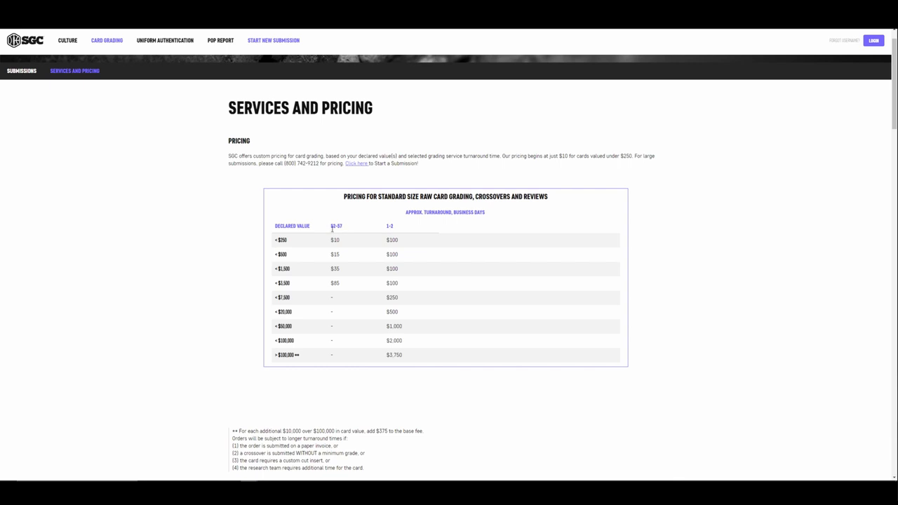
{"action": "double_click", "coordinate": [337, 224]}
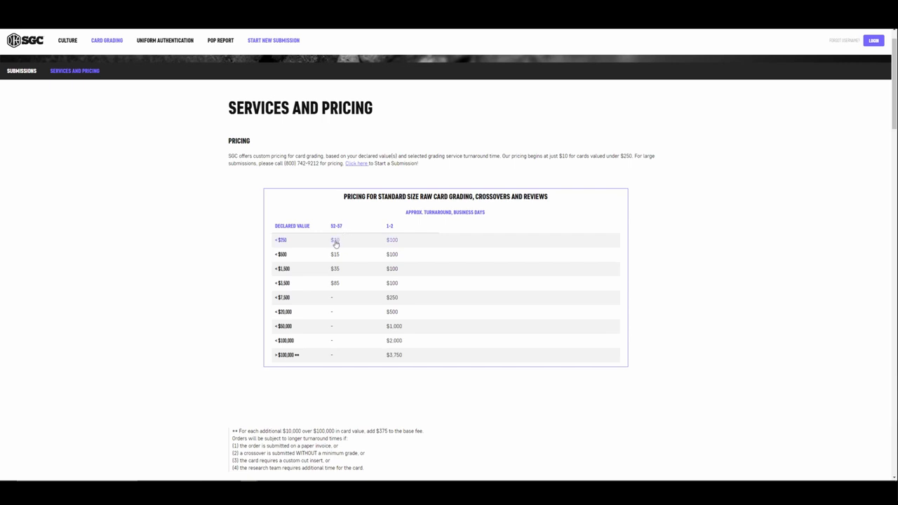
{"action": "mouse_move", "coordinate": [336, 256]}
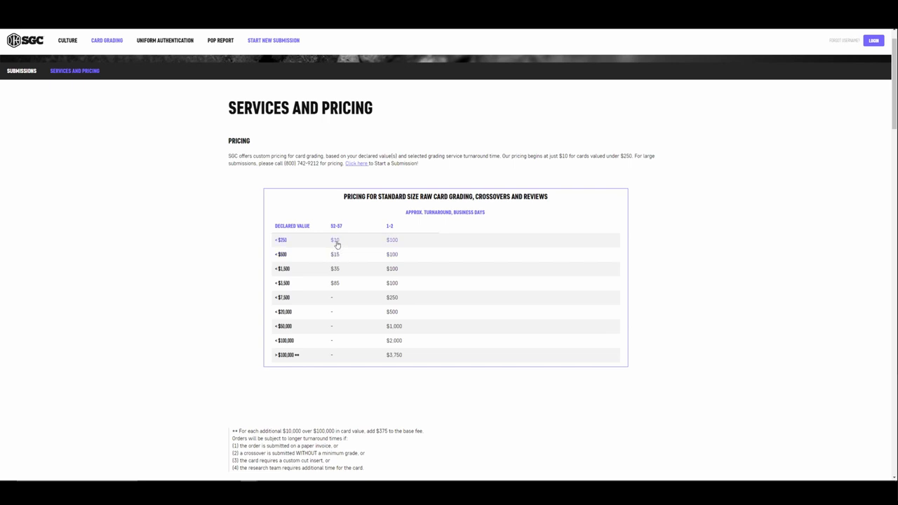
{"action": "mouse_move", "coordinate": [306, 252]}
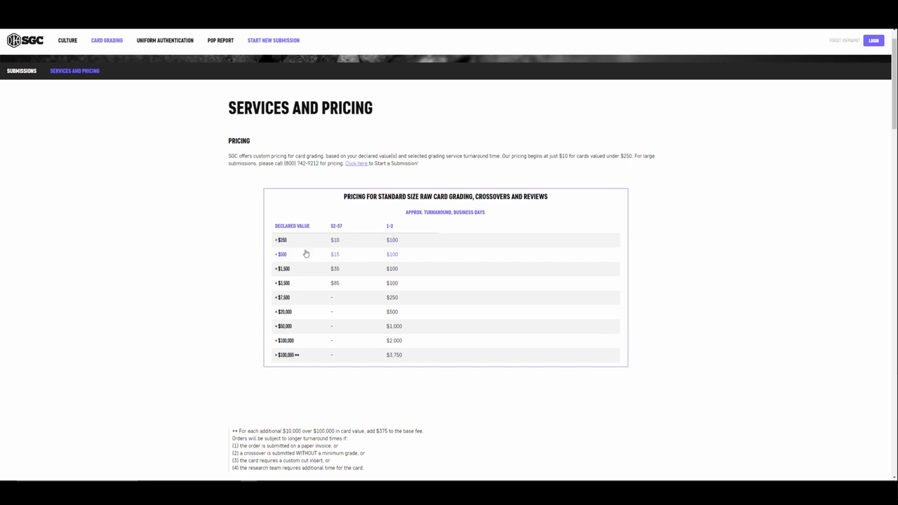
{"action": "mouse_move", "coordinate": [336, 240]}
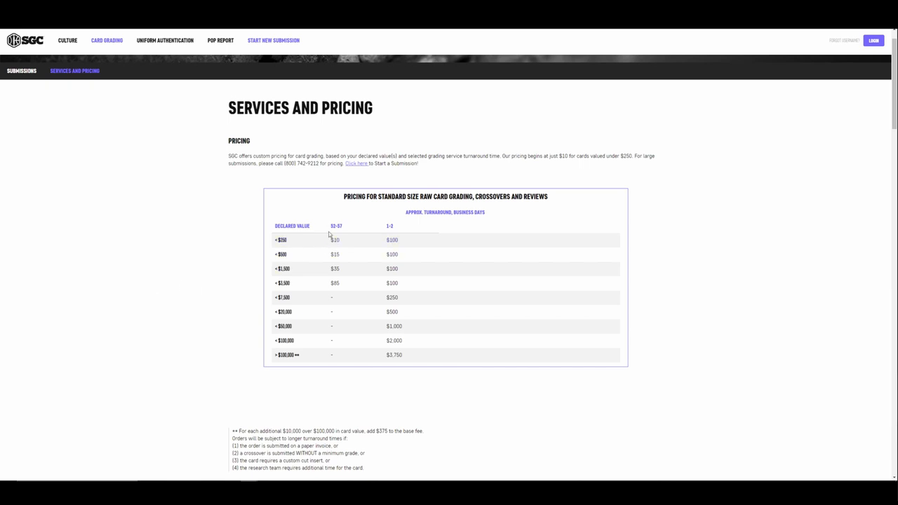
{"action": "mouse_move", "coordinate": [247, 274]}
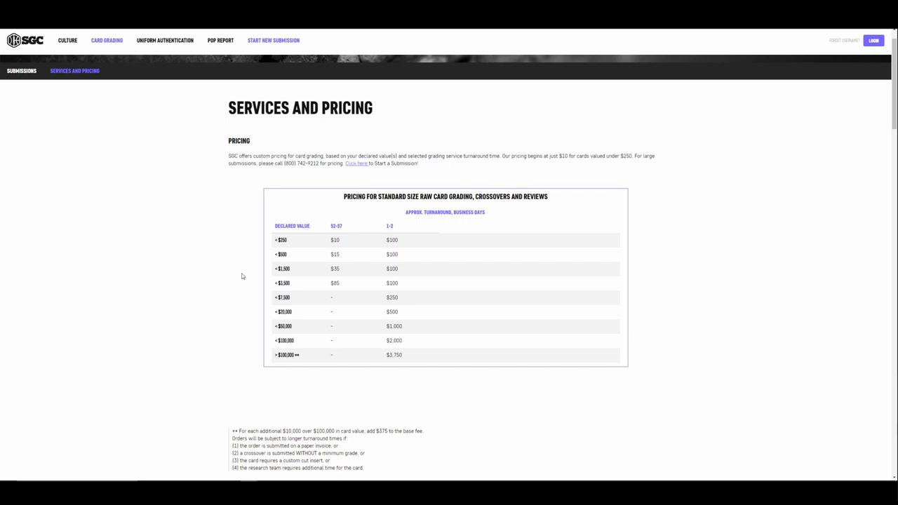
{"action": "mouse_move", "coordinate": [244, 278]}
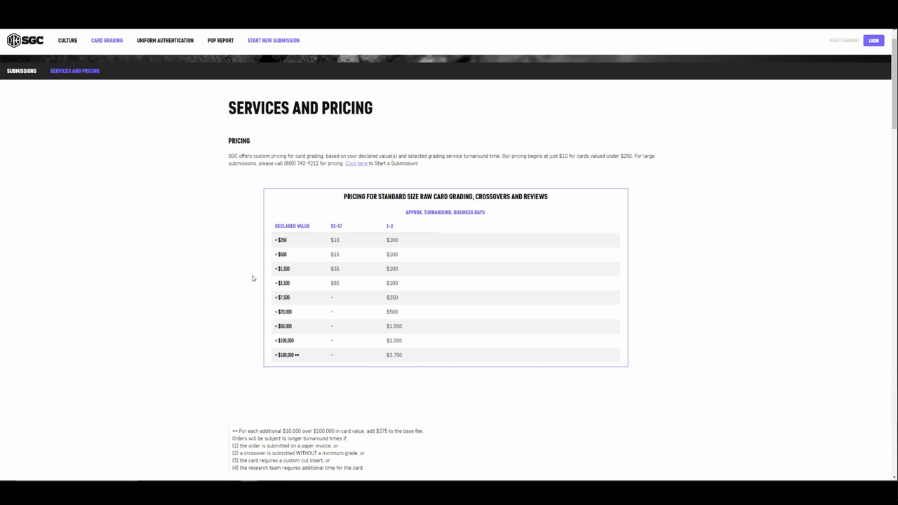
{"action": "double_click", "coordinate": [337, 225]}
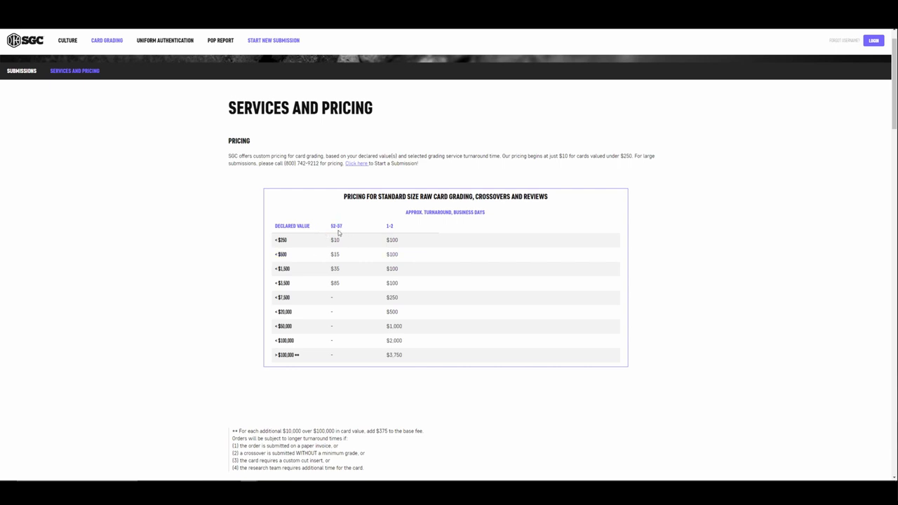
{"action": "mouse_move", "coordinate": [336, 233]}
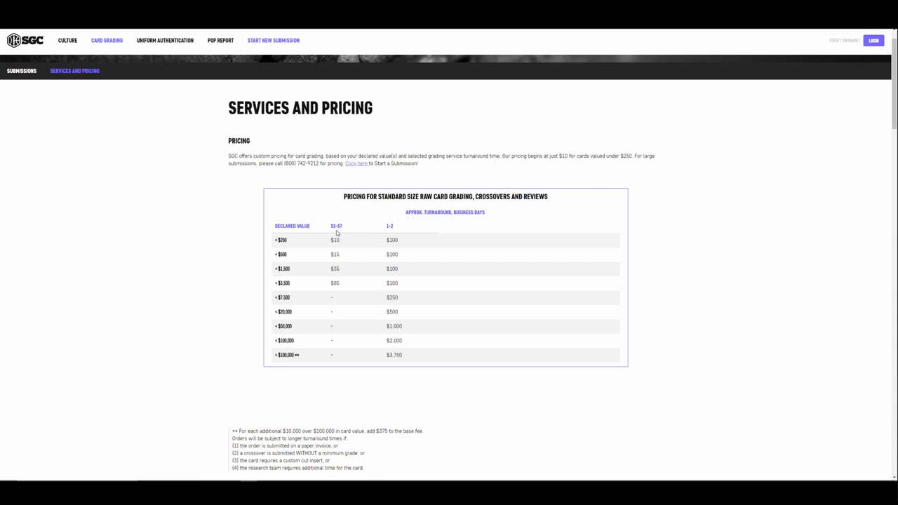
{"action": "mouse_move", "coordinate": [334, 239]}
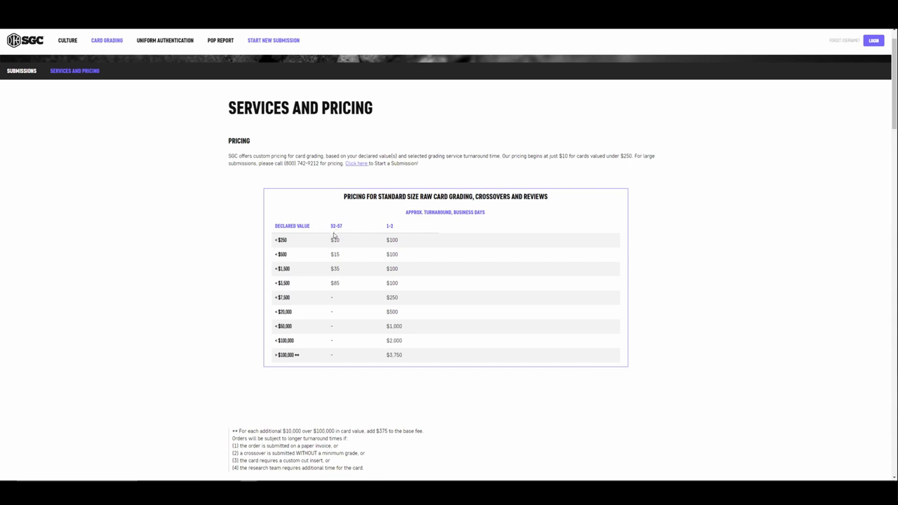
{"action": "mouse_move", "coordinate": [334, 233]}
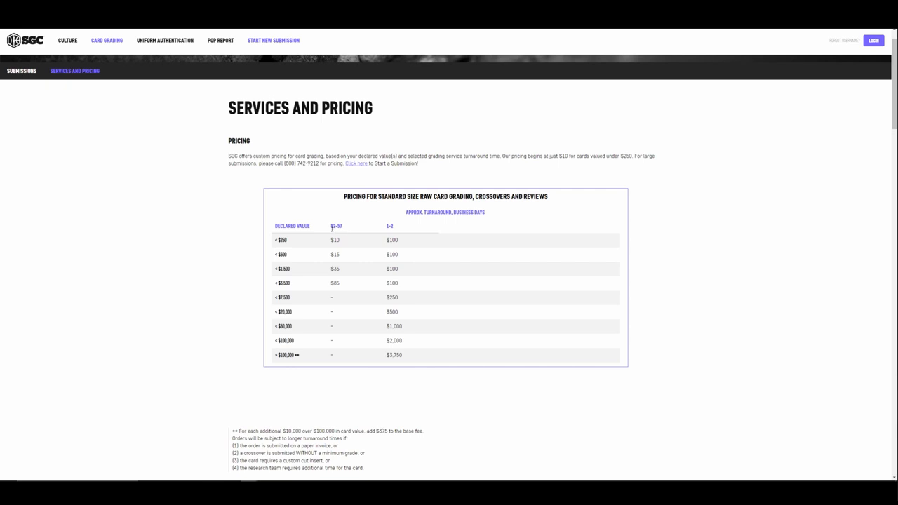
{"action": "mouse_move", "coordinate": [88, 213]}
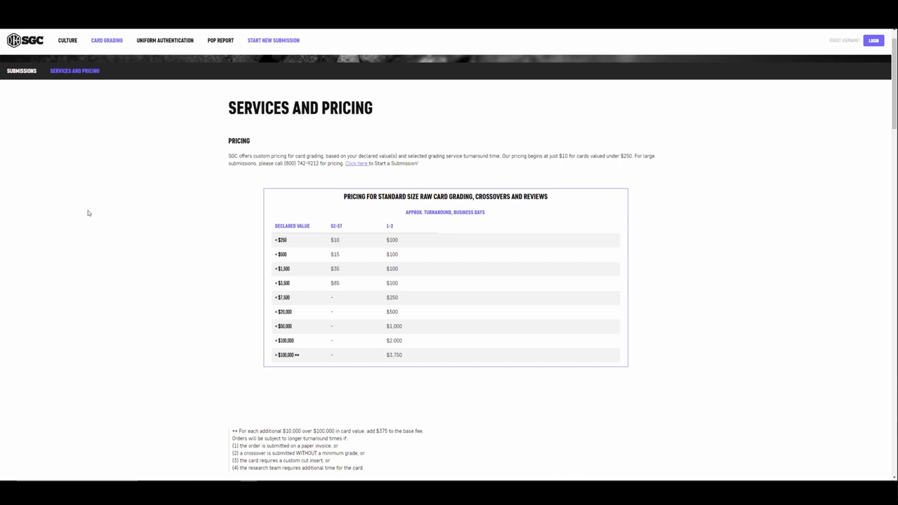
{"action": "mouse_move", "coordinate": [91, 214]}
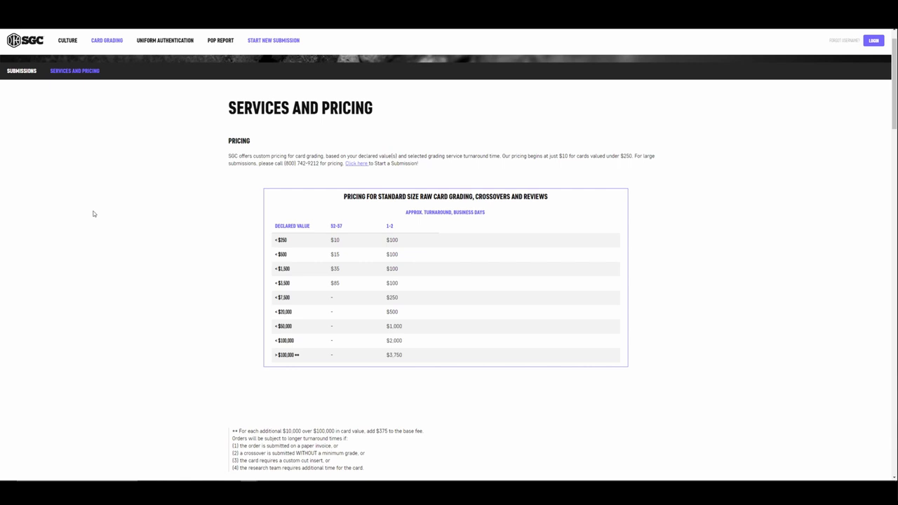
{"action": "mouse_move", "coordinate": [8, 219]}
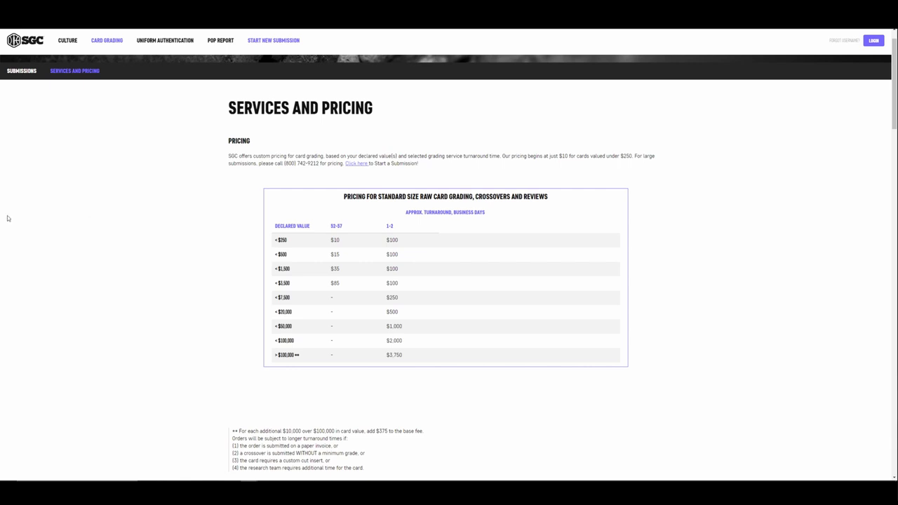
{"action": "mouse_move", "coordinate": [31, 219]}
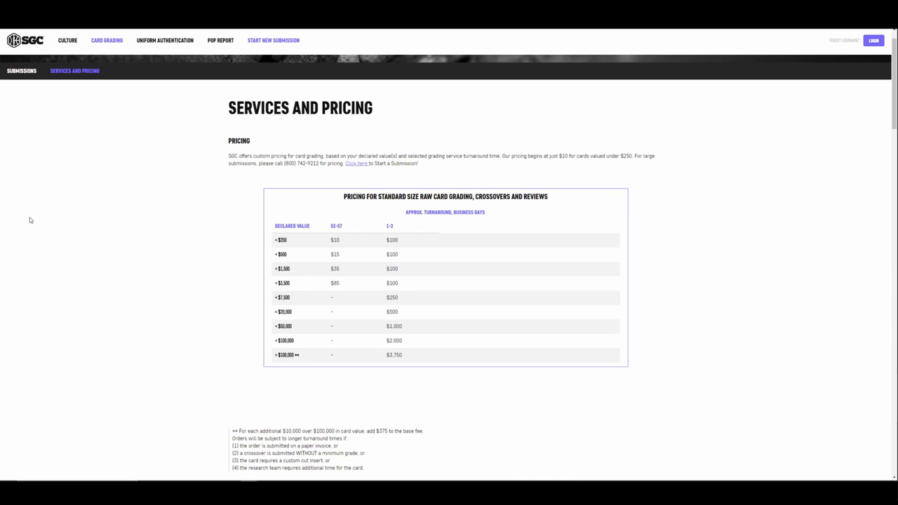
{"action": "mouse_move", "coordinate": [28, 220]}
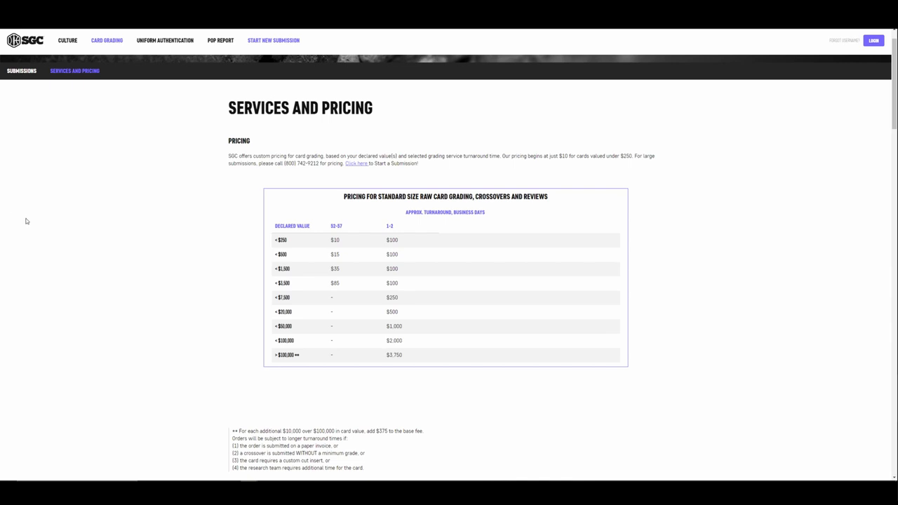
{"action": "mouse_move", "coordinate": [45, 221]}
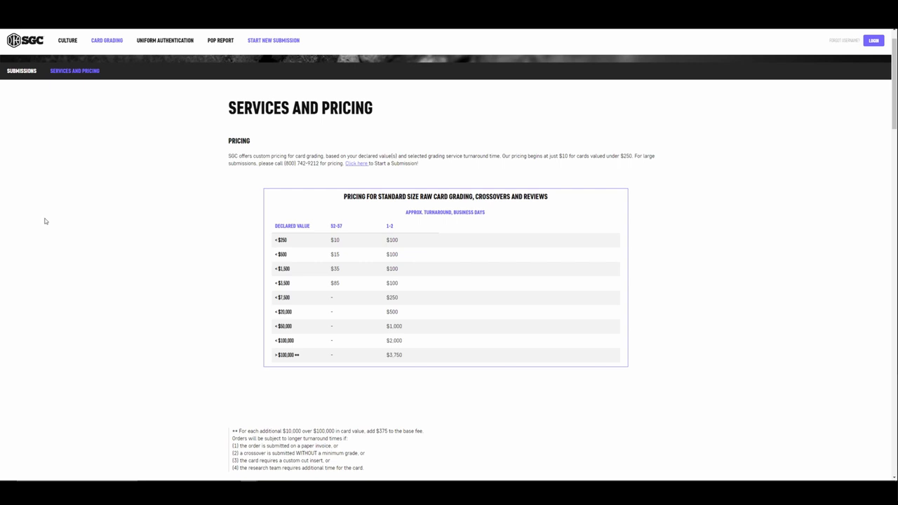
{"action": "mouse_move", "coordinate": [241, 355]}
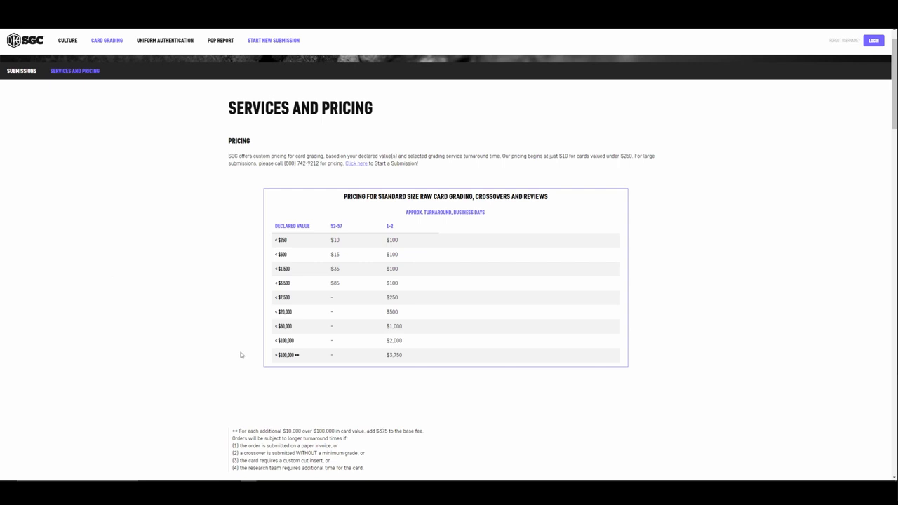
{"action": "mouse_move", "coordinate": [151, 351]}
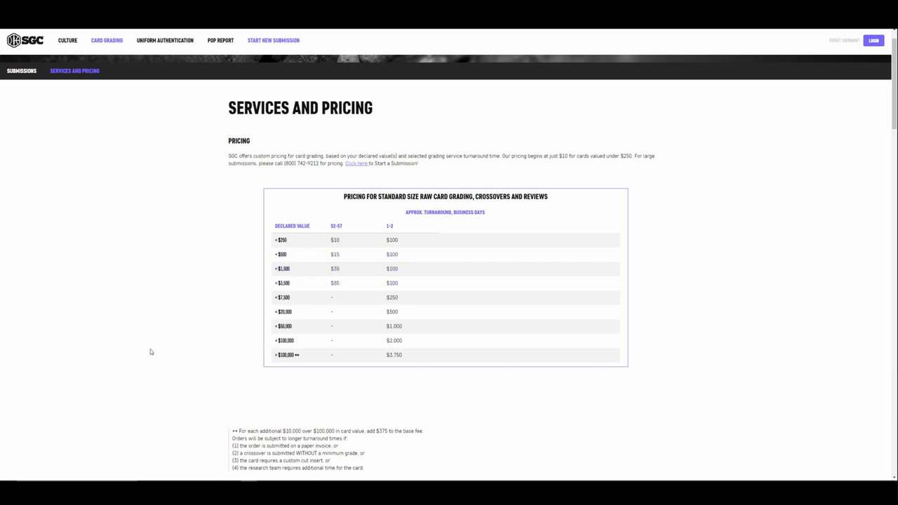
{"action": "mouse_move", "coordinate": [168, 328]}
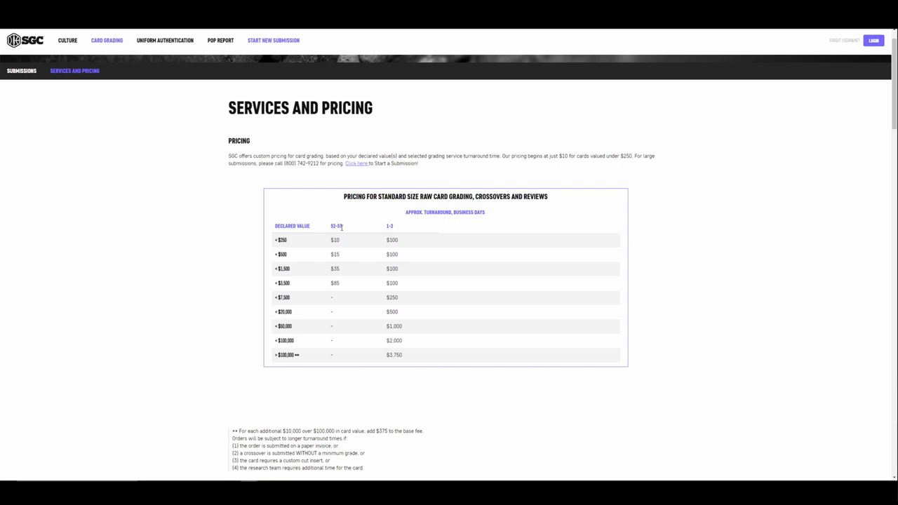
{"action": "double_click", "coordinate": [337, 224]}
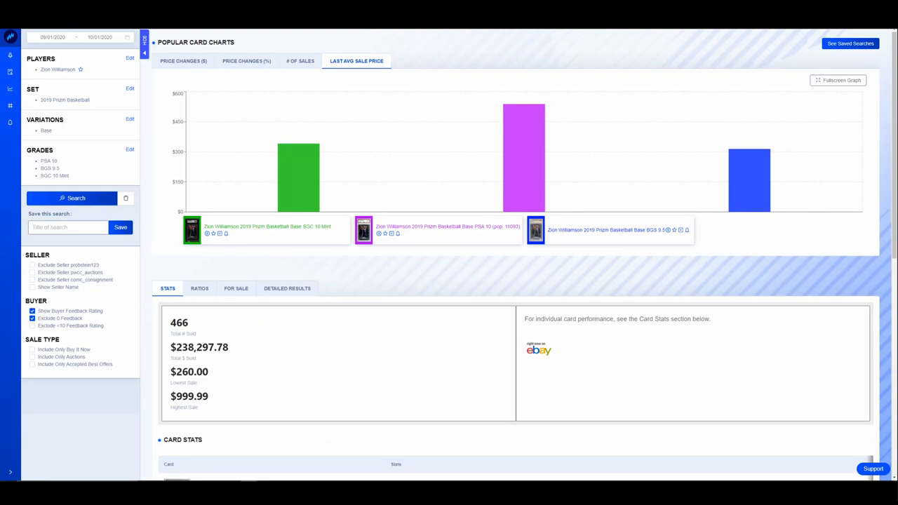
{"action": "mouse_move", "coordinate": [522, 140]}
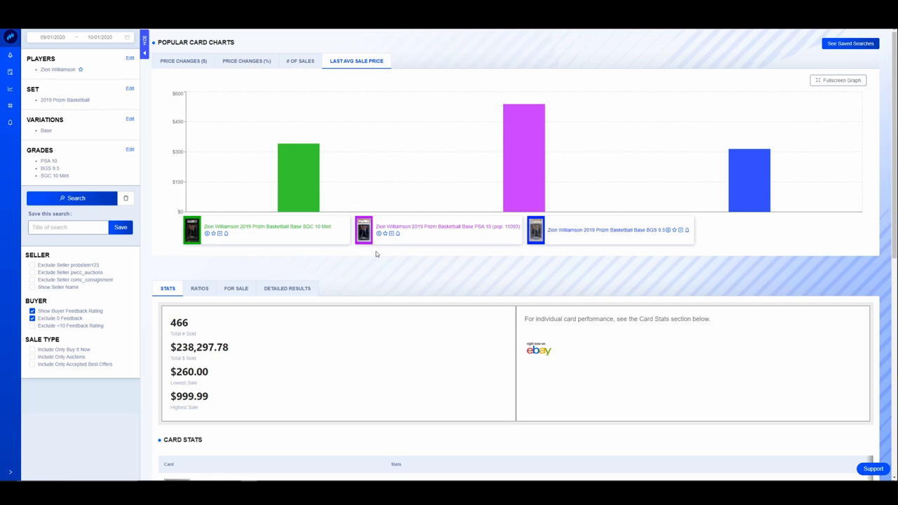
{"action": "mouse_move", "coordinate": [376, 256]}
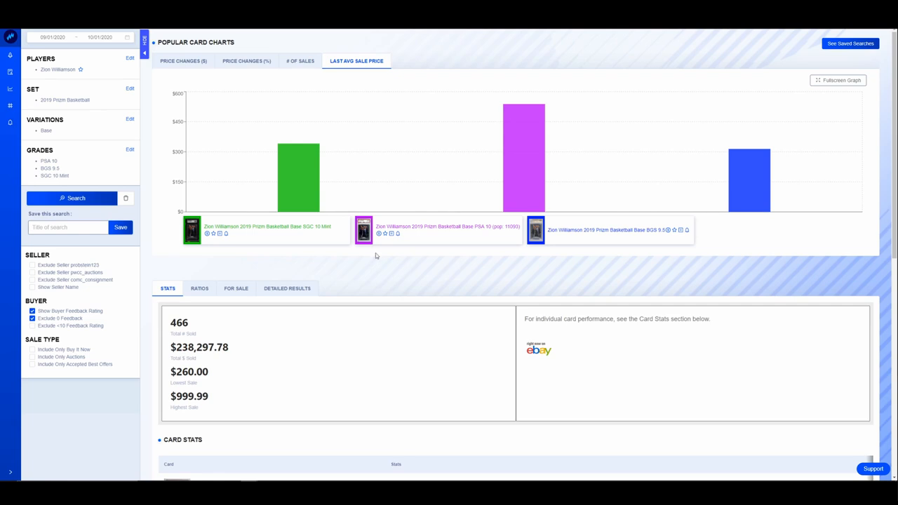
{"action": "mouse_move", "coordinate": [275, 272]}
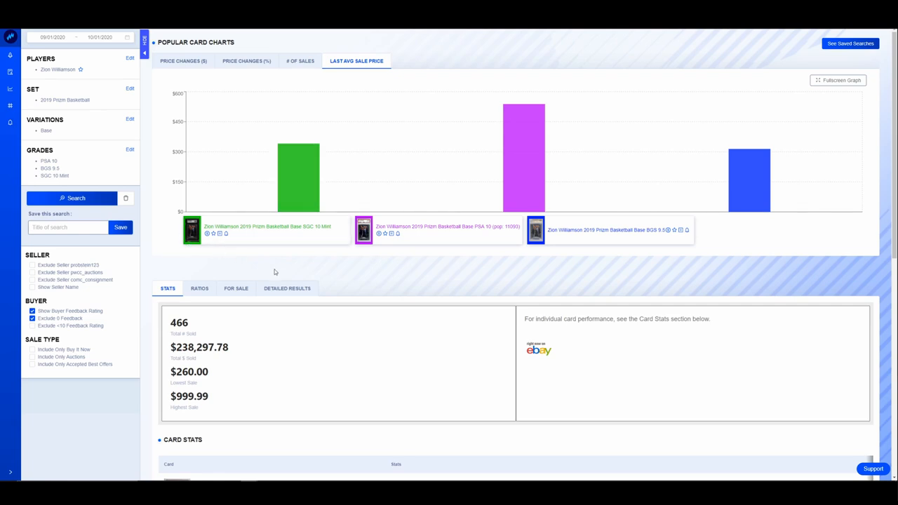
{"action": "mouse_move", "coordinate": [301, 278]}
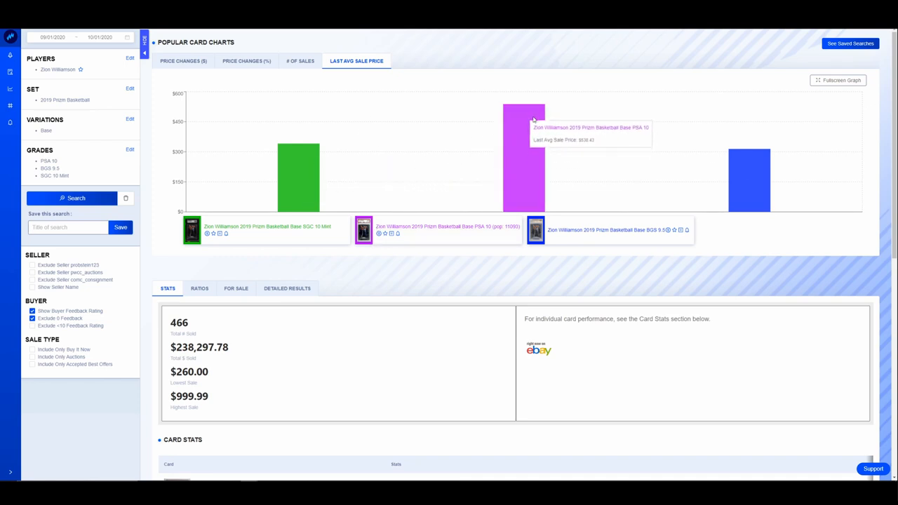
{"action": "mouse_move", "coordinate": [526, 118]}
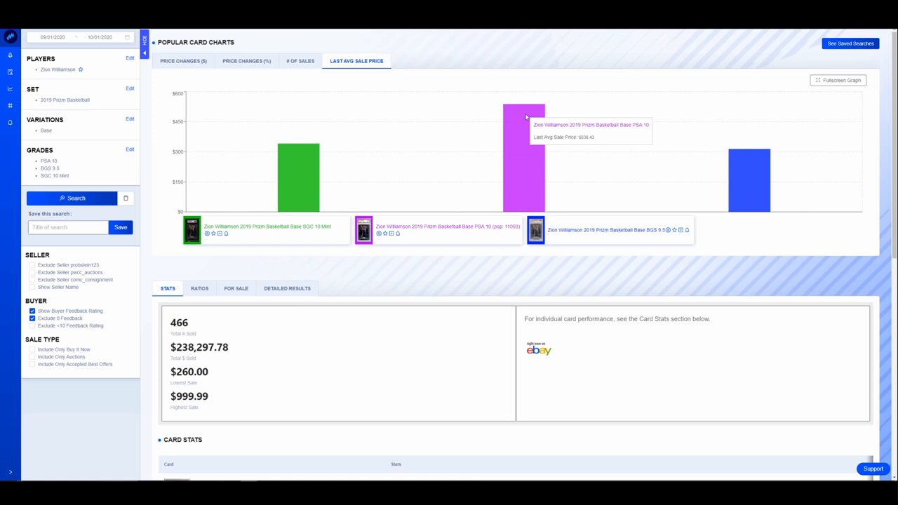
{"action": "mouse_move", "coordinate": [545, 129]}
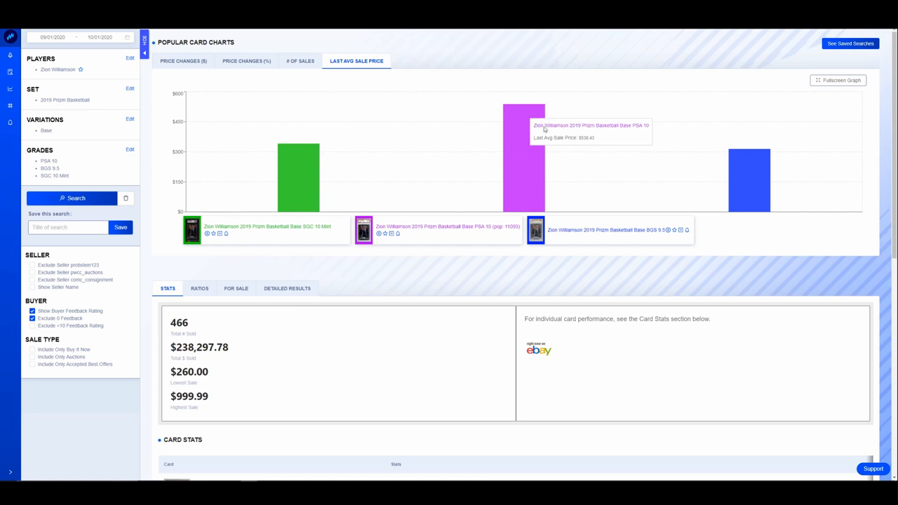
{"action": "mouse_move", "coordinate": [749, 176]}
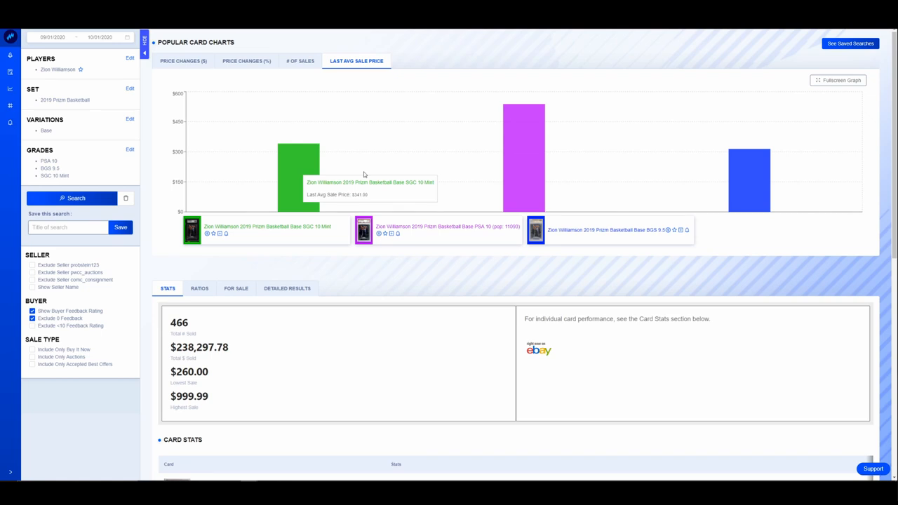
{"action": "mouse_move", "coordinate": [367, 171]}
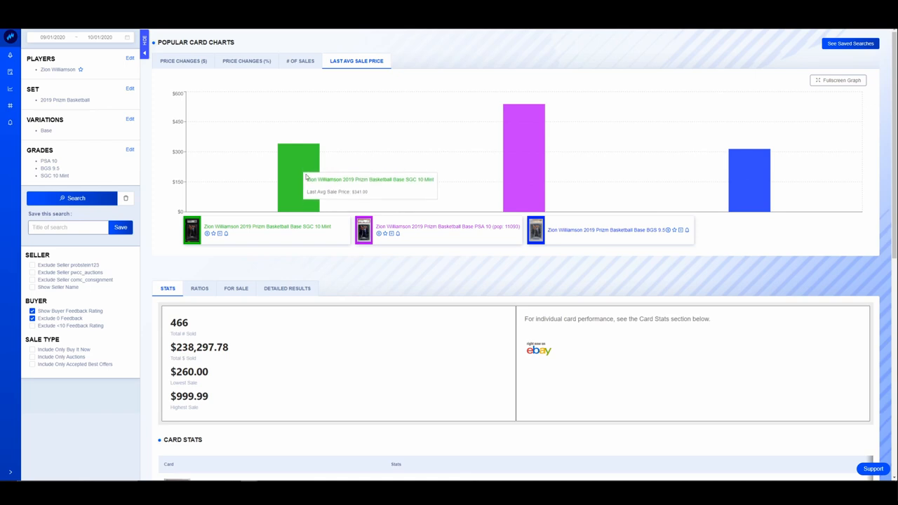
{"action": "mouse_move", "coordinate": [303, 174]}
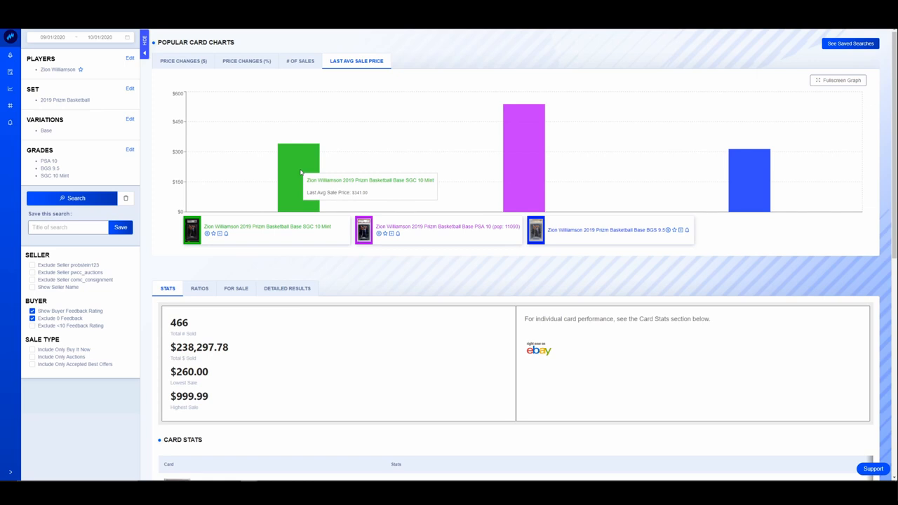
{"action": "mouse_move", "coordinate": [522, 138]}
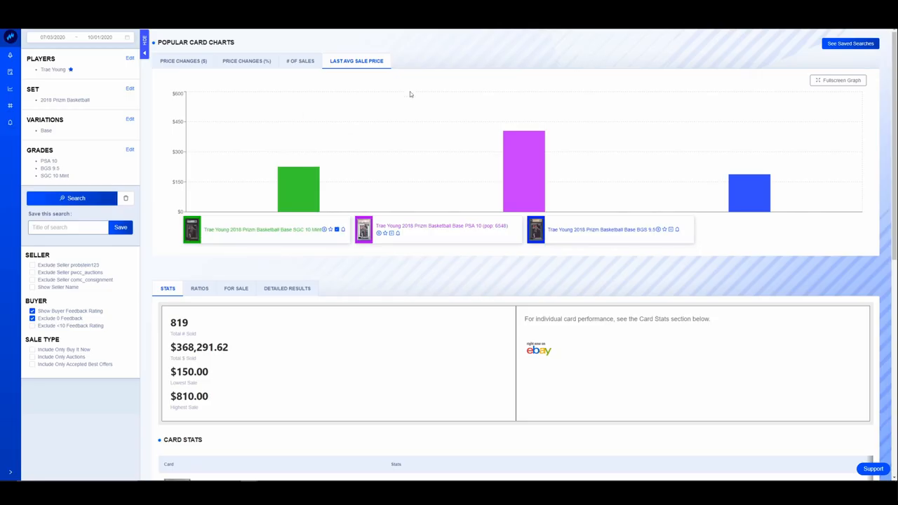
{"action": "mouse_move", "coordinate": [524, 171]}
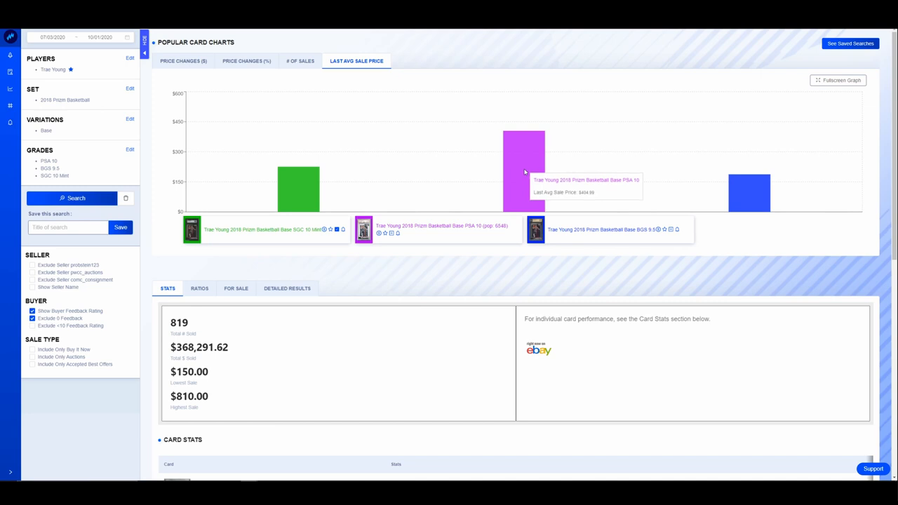
{"action": "mouse_move", "coordinate": [762, 216]}
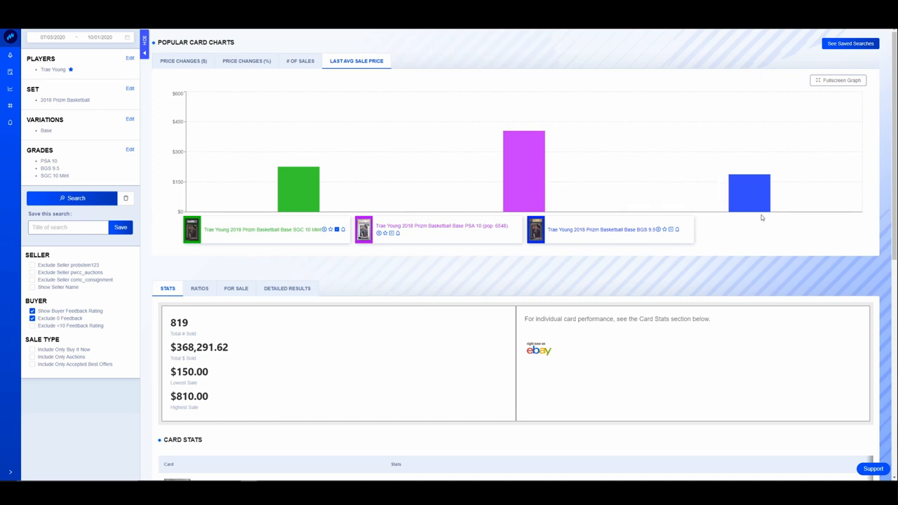
{"action": "mouse_move", "coordinate": [750, 194]}
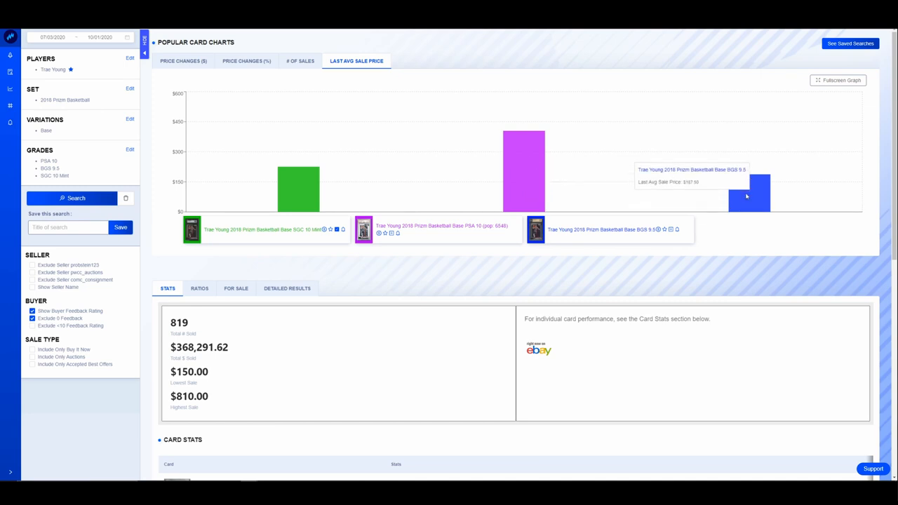
{"action": "mouse_move", "coordinate": [522, 171]}
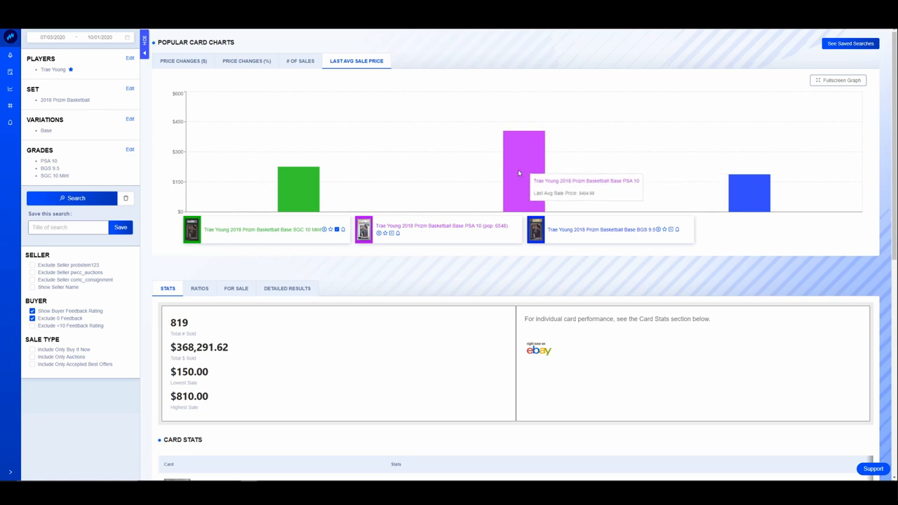
{"action": "mouse_move", "coordinate": [309, 174]}
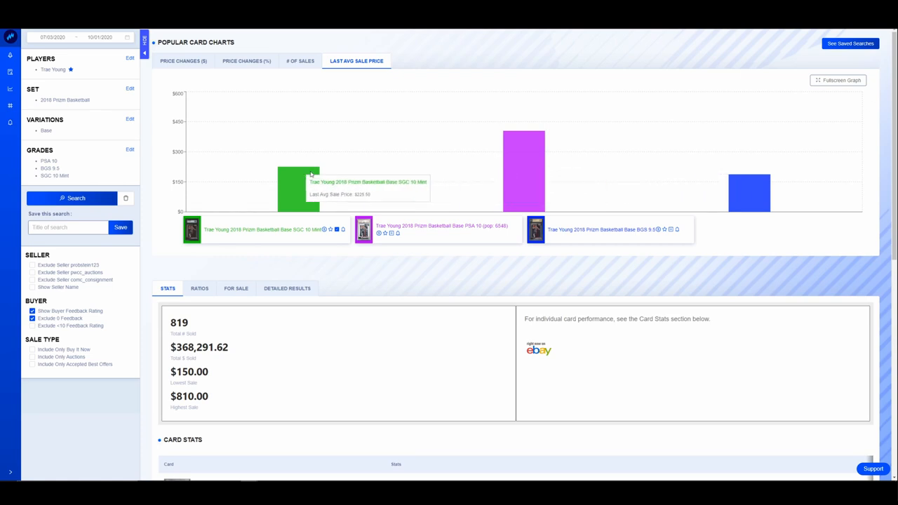
{"action": "mouse_move", "coordinate": [503, 167]}
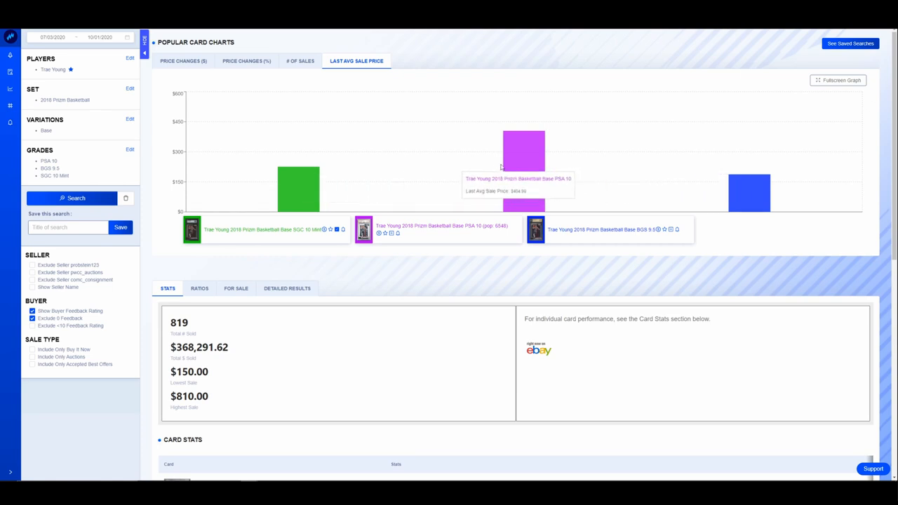